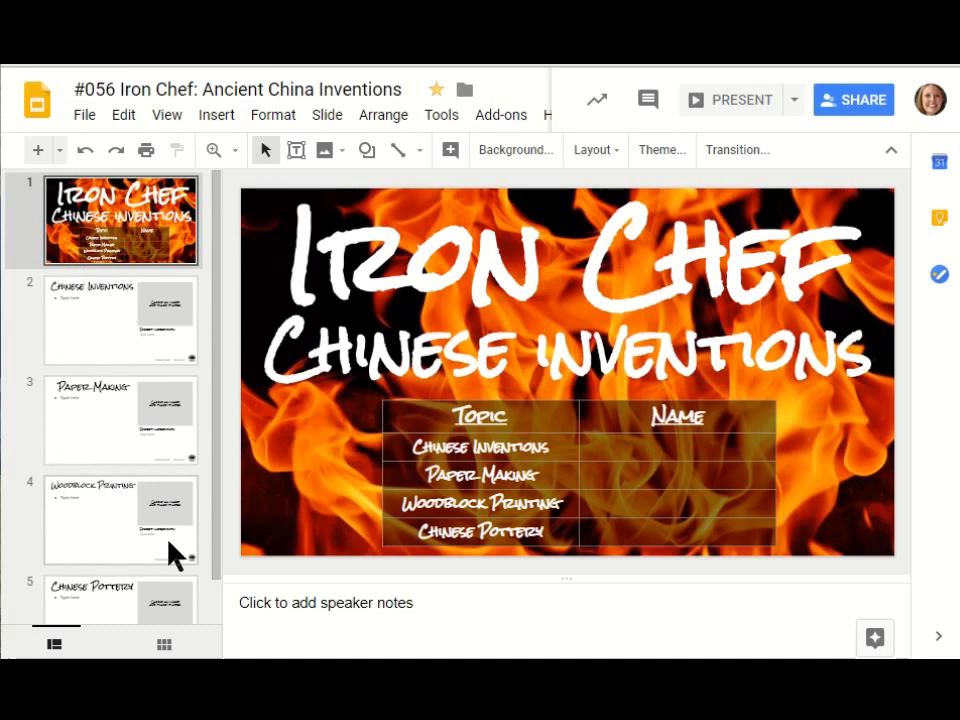
{"action": "mouse_move", "coordinate": [80, 560]}
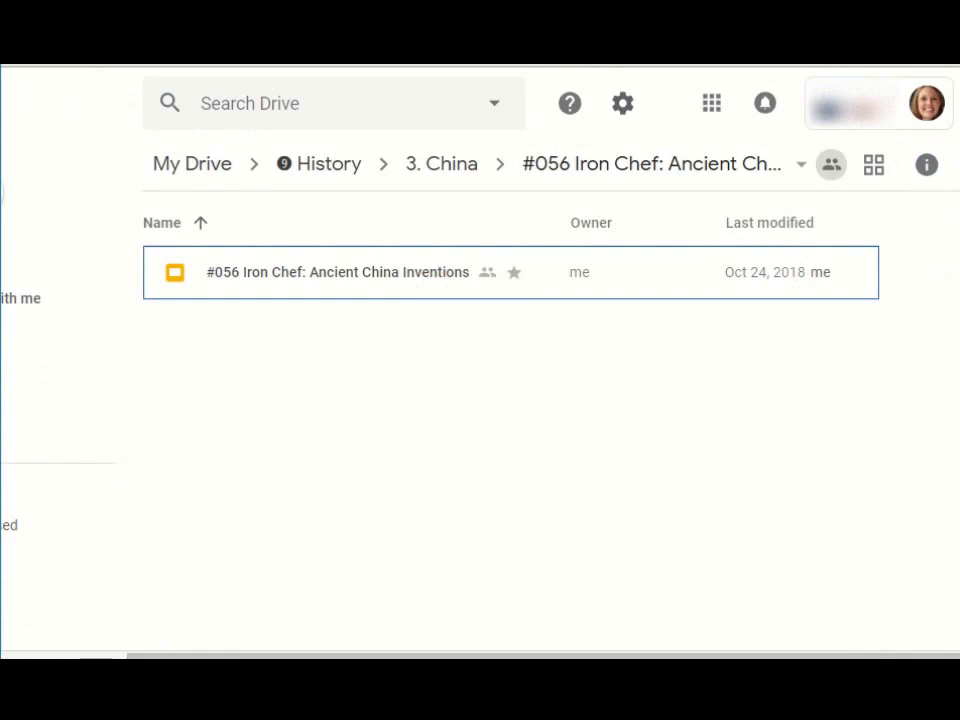
{"action": "mouse_move", "coordinate": [480, 340]}
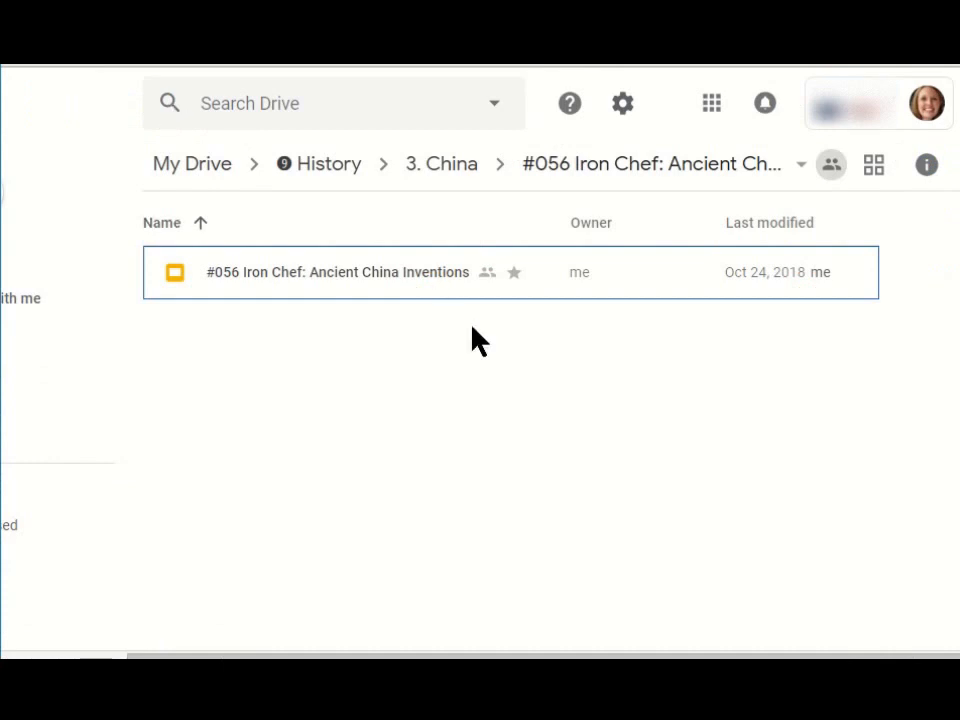
{"action": "mouse_move", "coordinate": [520, 248]}
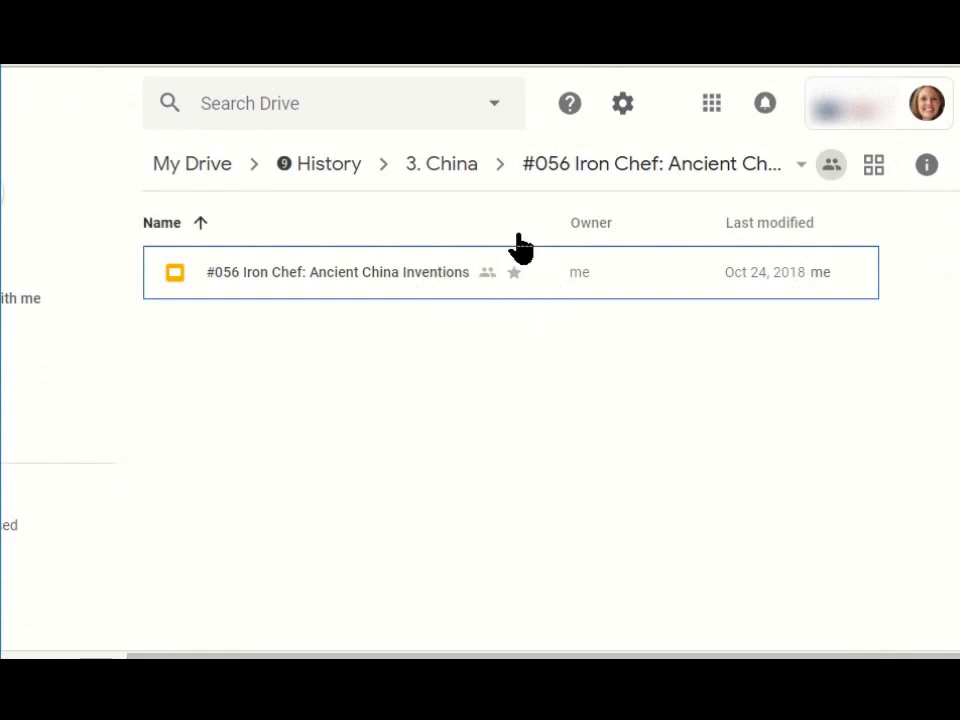
{"action": "mouse_move", "coordinate": [514, 272]}
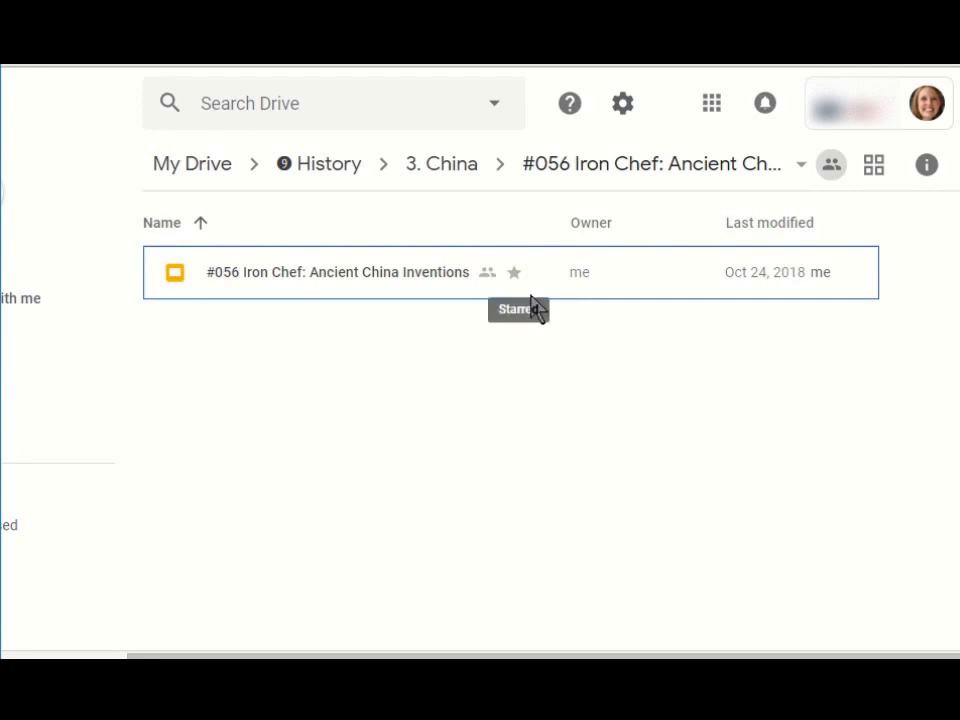
{"action": "mouse_move", "coordinate": [444, 290]}
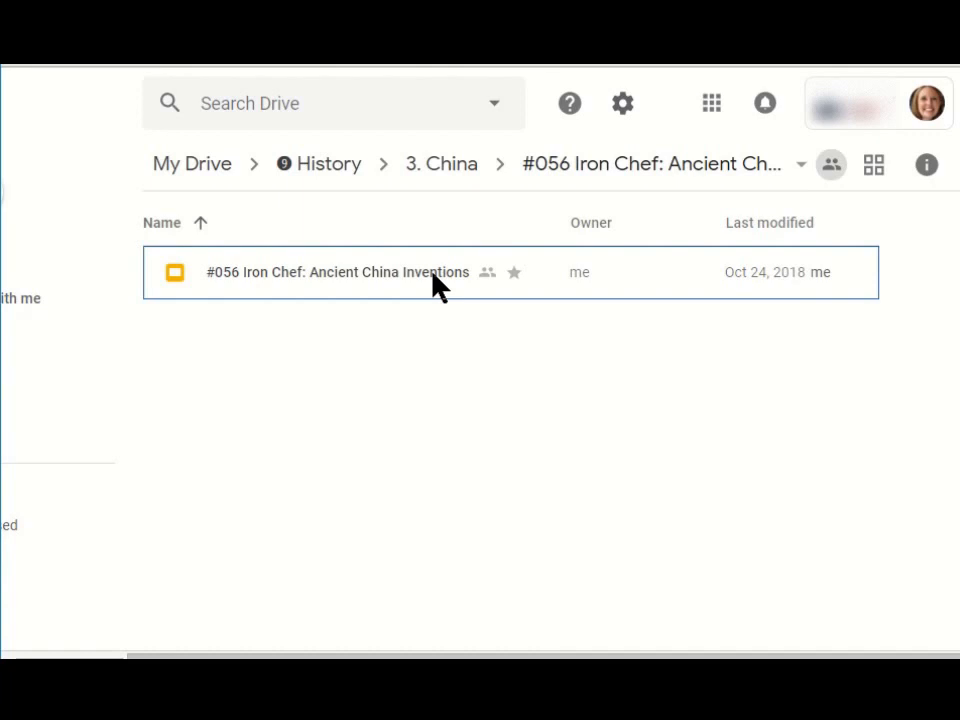
- Select the original #056 Iron Chef: Ancient China Inventions presentation in the Drive folder
{"action": "left_click", "coordinate": [336, 272]}
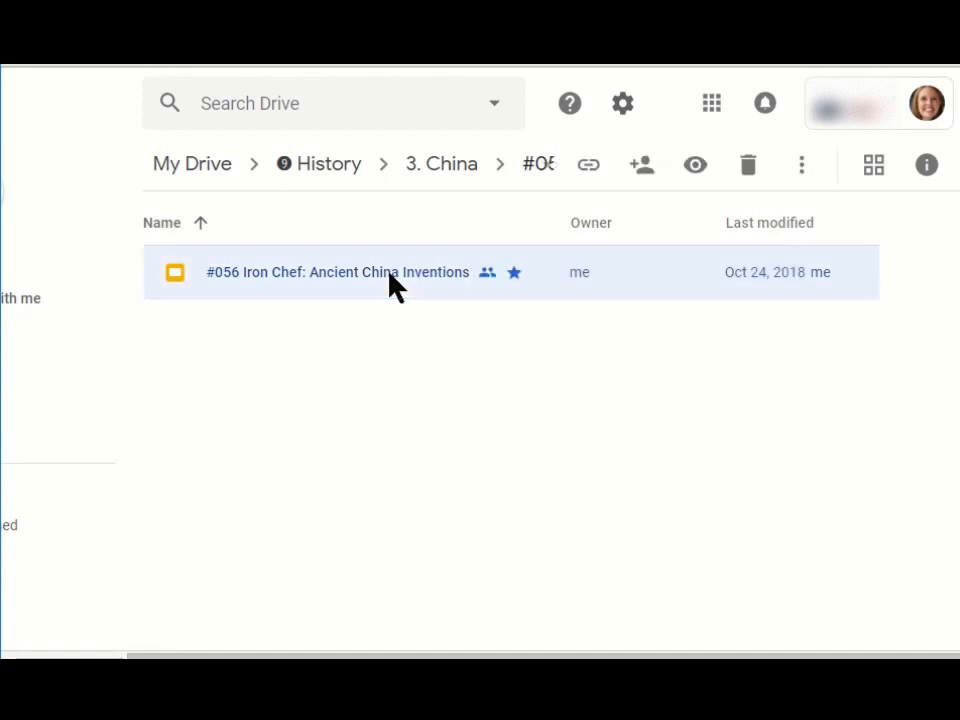
- Make a copy of the Iron Chef deck and rename it without 'Copy of', adding the group's student names
{"action": "right_click", "coordinate": [336, 272]}
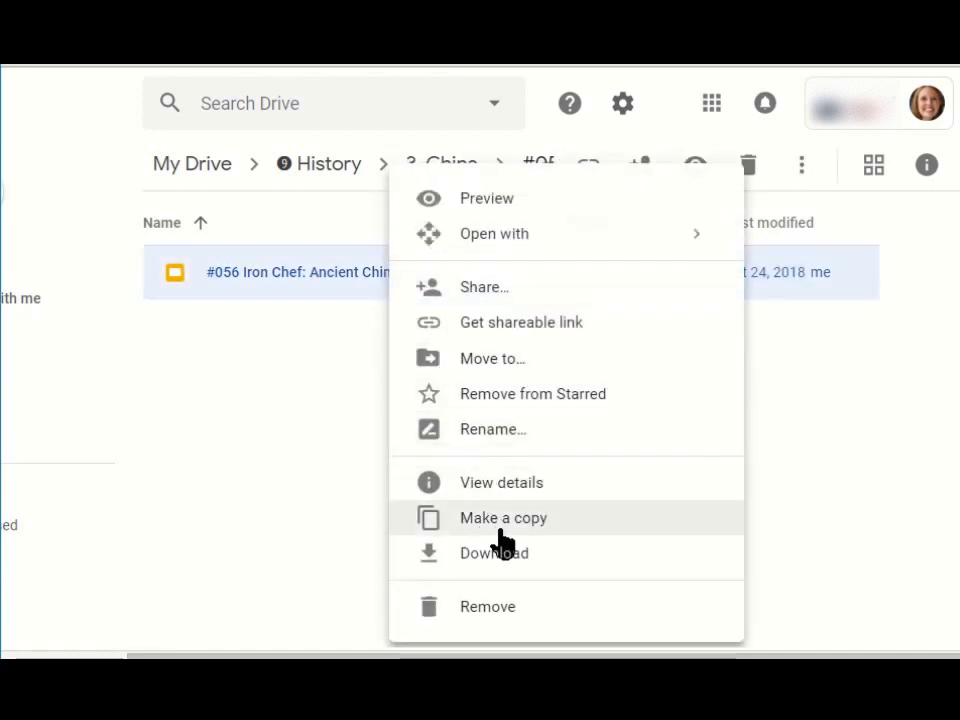
{"action": "left_click", "coordinate": [504, 516]}
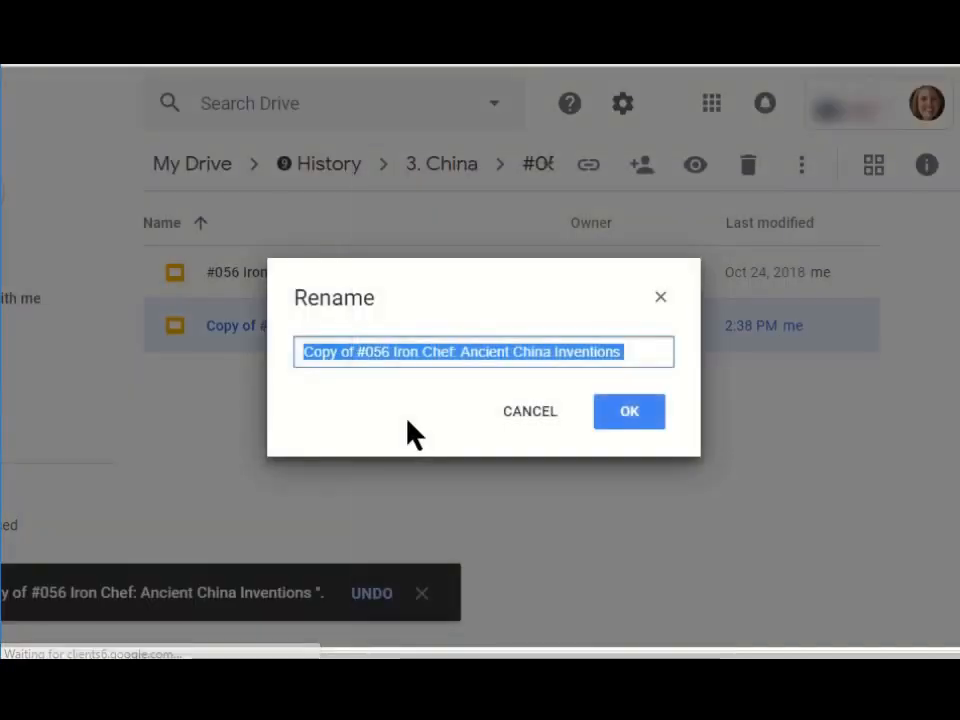
{"action": "left_click", "coordinate": [360, 352]}
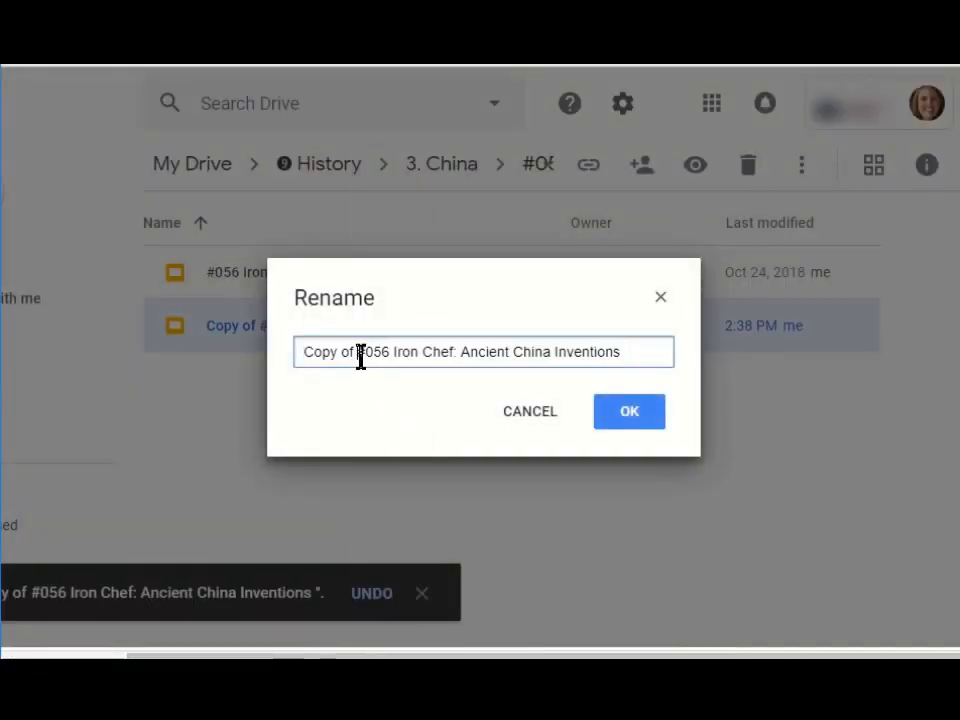
{"action": "key", "text": "BackSpace"}
{"action": "type", "text": " (John, Sam, Rachael, Sarah)"}
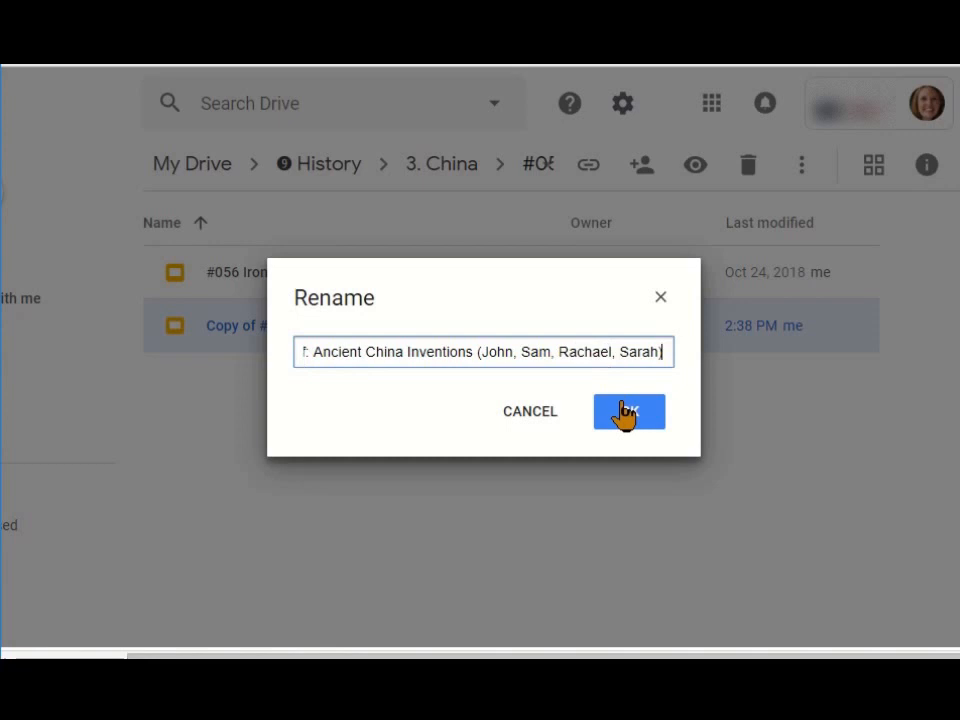
{"action": "left_click", "coordinate": [628, 412]}
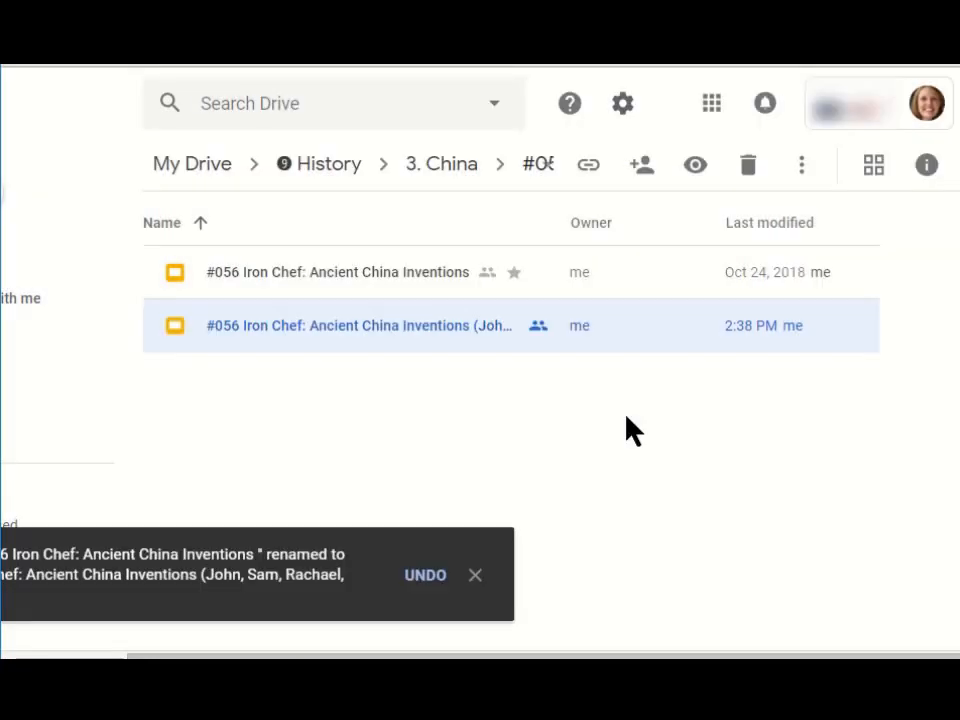
{"action": "mouse_move", "coordinate": [424, 340]}
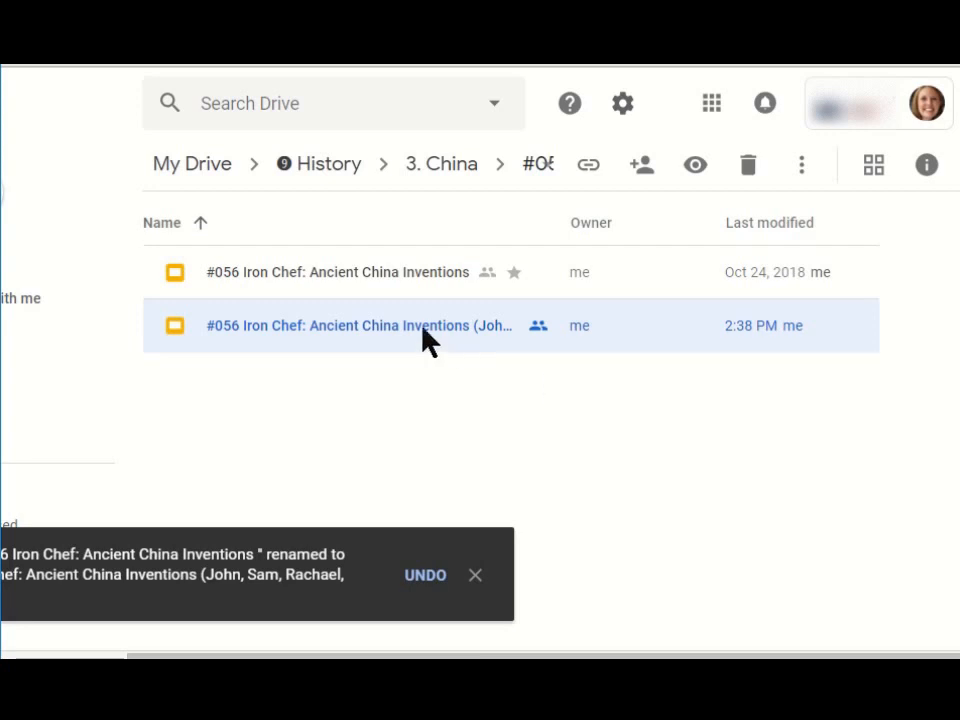
- Make another group-named copy from the renamed Iron Chef deck and start renaming it
{"action": "right_click", "coordinate": [360, 324]}
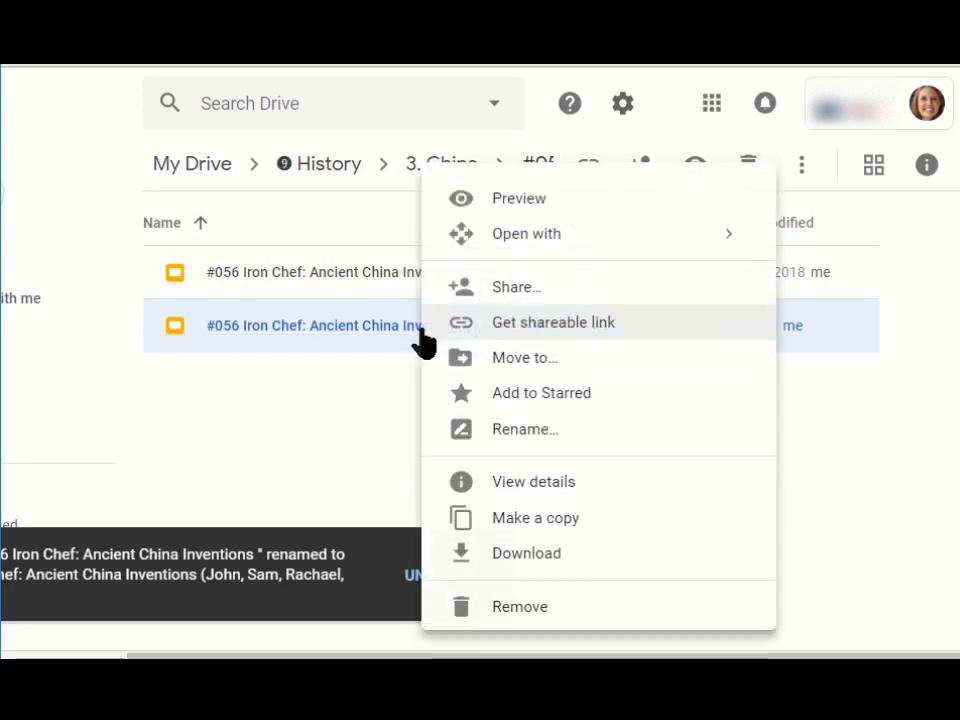
{"action": "left_click", "coordinate": [536, 516]}
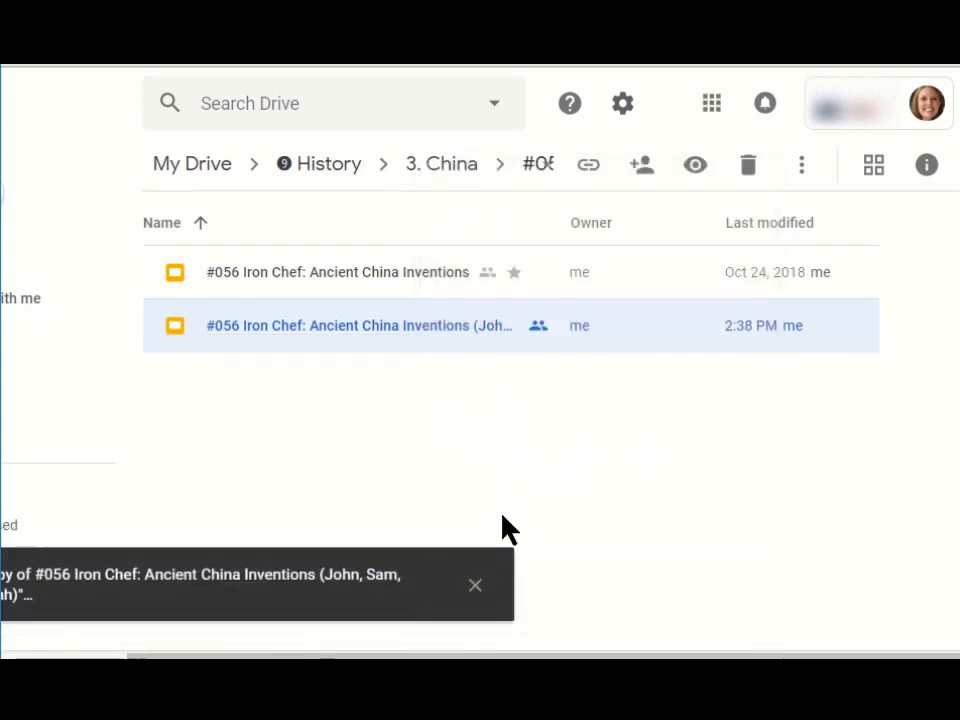
{"action": "double_click", "coordinate": [358, 324]}
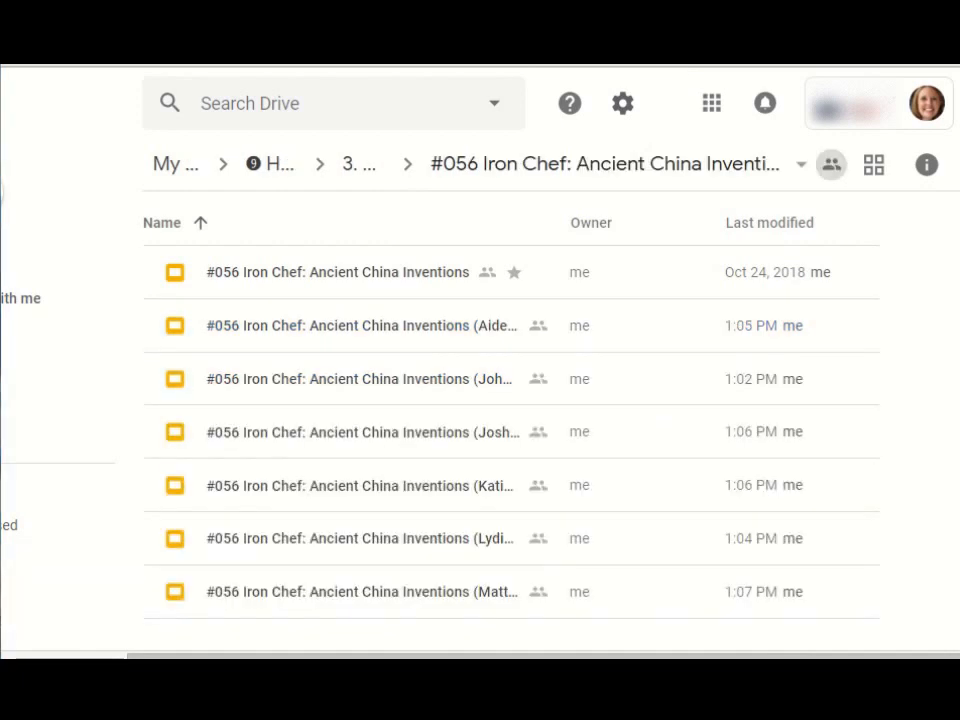
{"action": "mouse_move", "coordinate": [244, 590]}
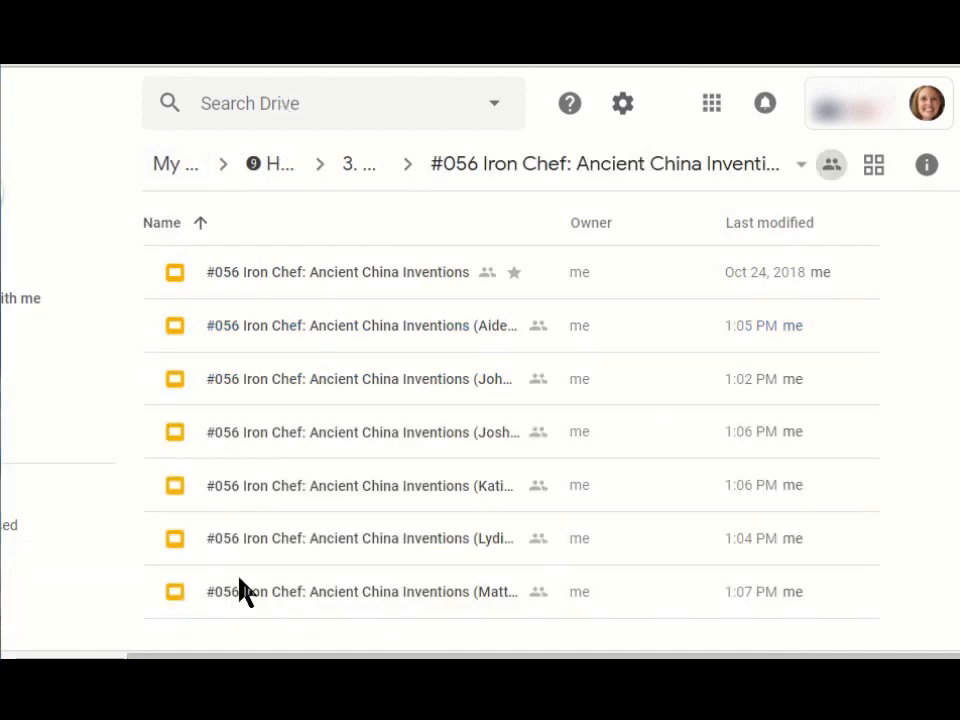
{"action": "mouse_move", "coordinate": [530, 284]}
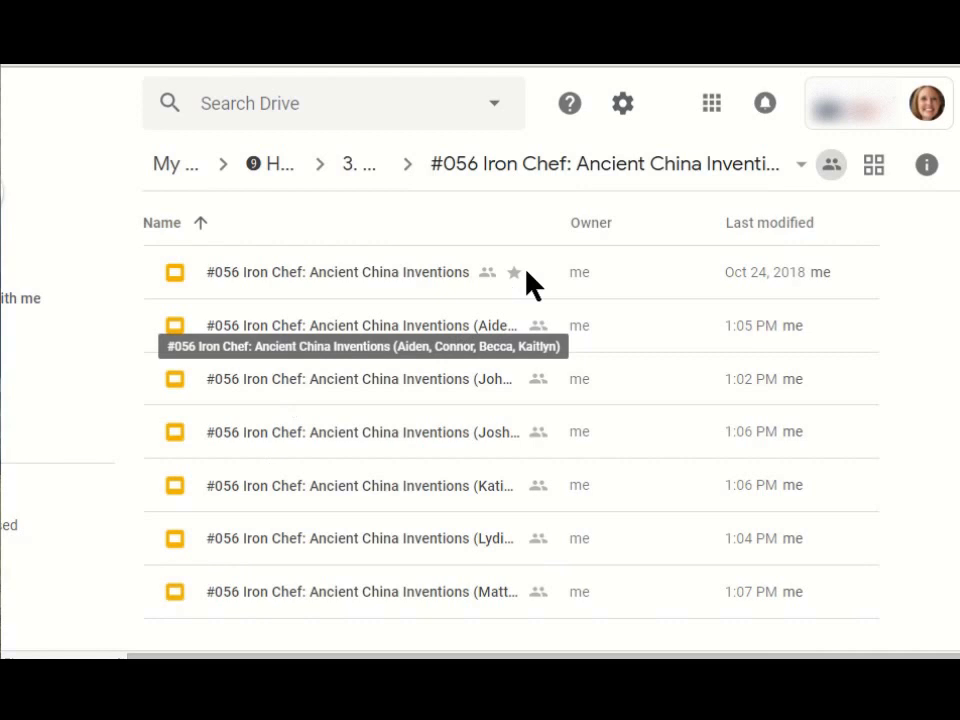
{"action": "mouse_move", "coordinate": [486, 384]}
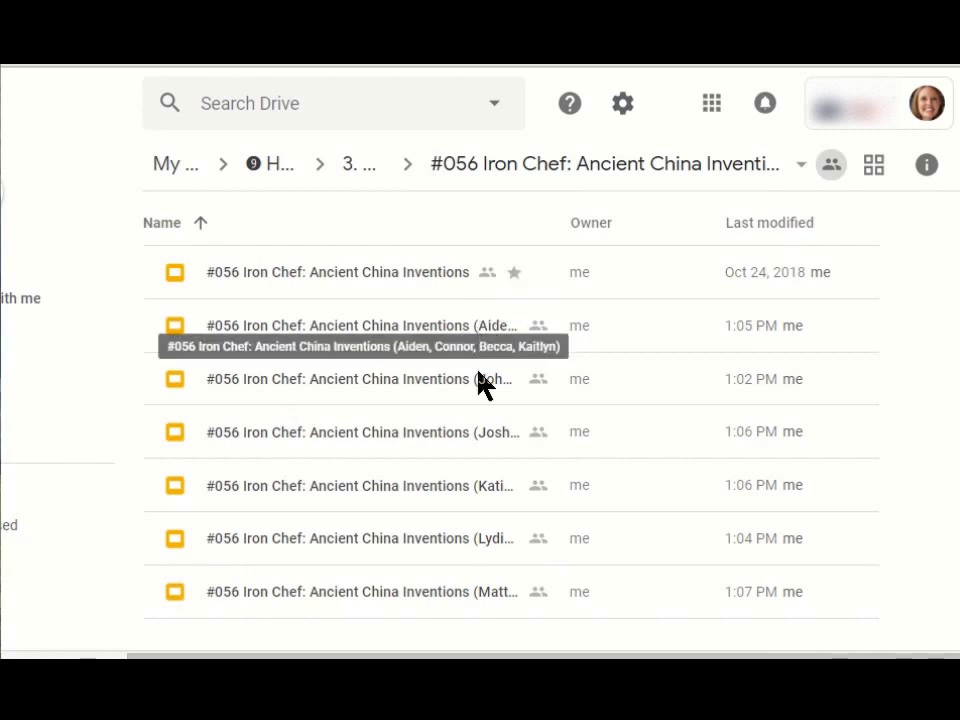
{"action": "mouse_move", "coordinate": [484, 392]}
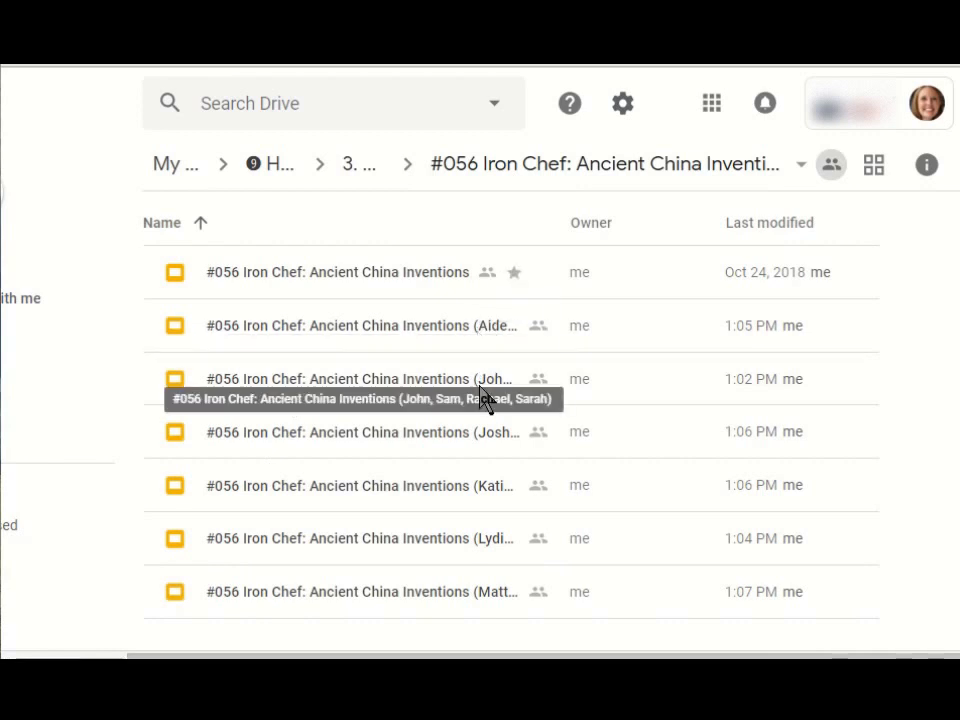
{"action": "mouse_move", "coordinate": [486, 444]}
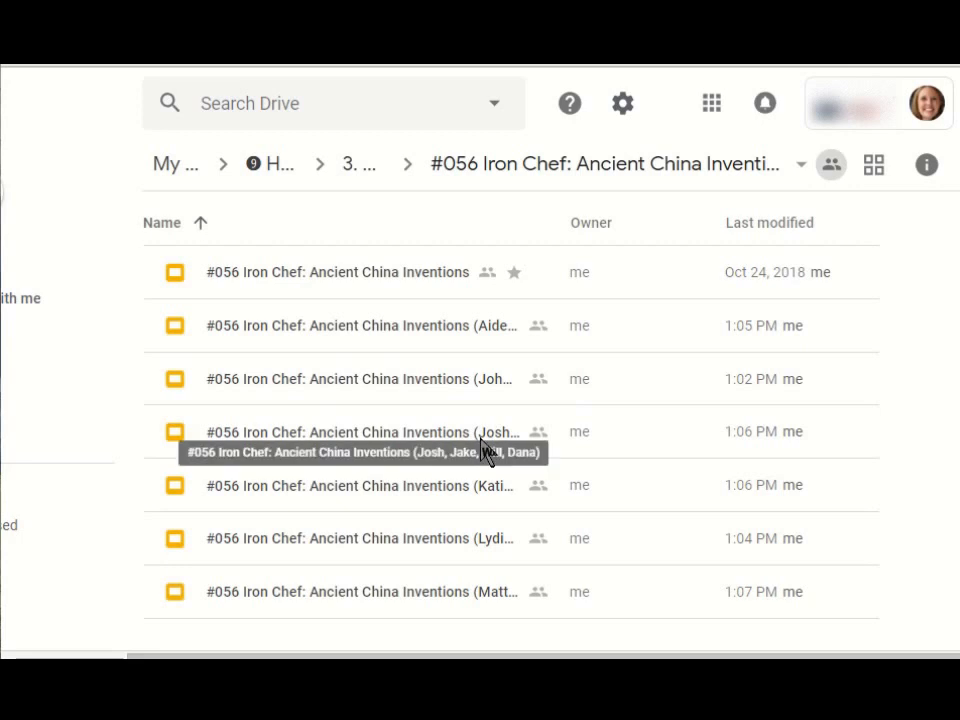
{"action": "mouse_move", "coordinate": [218, 288]}
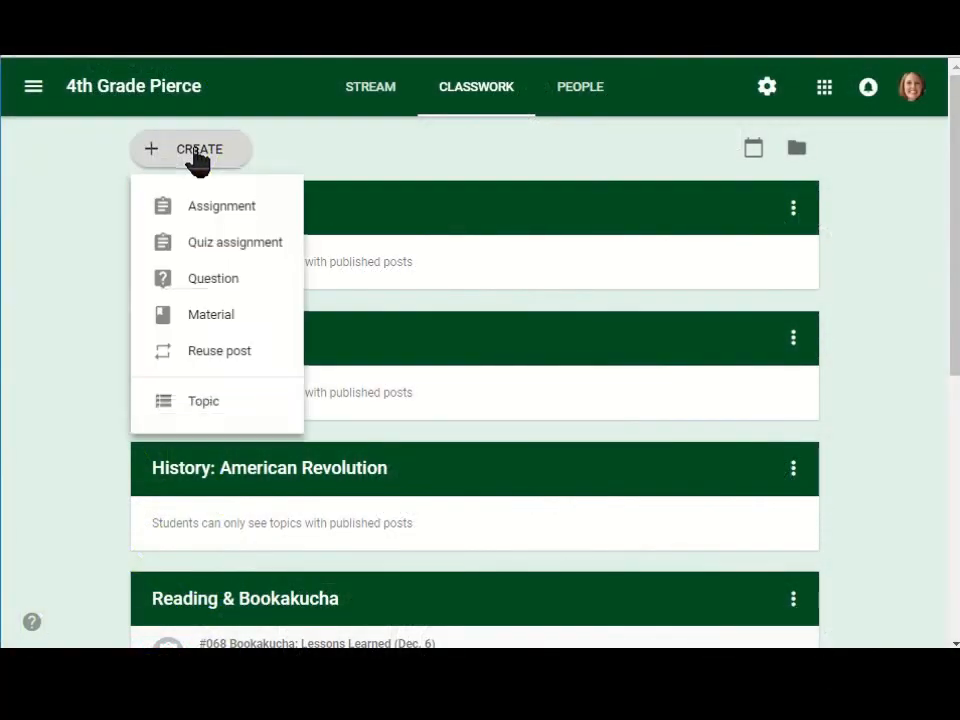
- Create a new assignment titled '#056 Iron Chef: Ancient China Inventions (John, Sam, Rachael, Sarah)'
{"action": "left_click", "coordinate": [220, 204]}
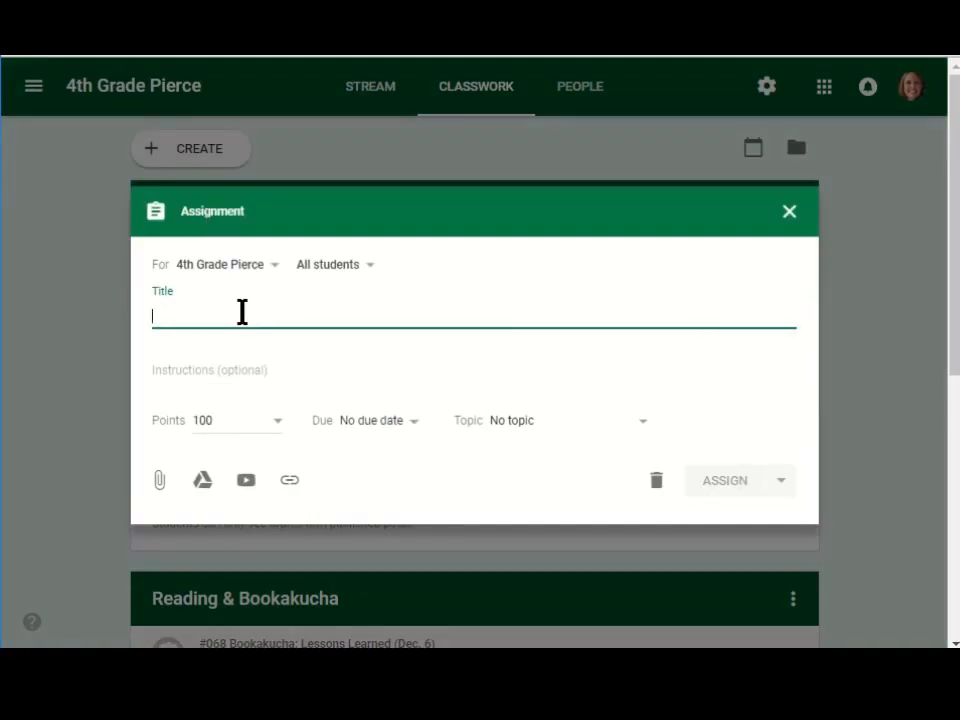
{"action": "type", "text": "#056 Iron Chef: Ancient China Inventions (John, Sam, Rachael, Sarah)"}
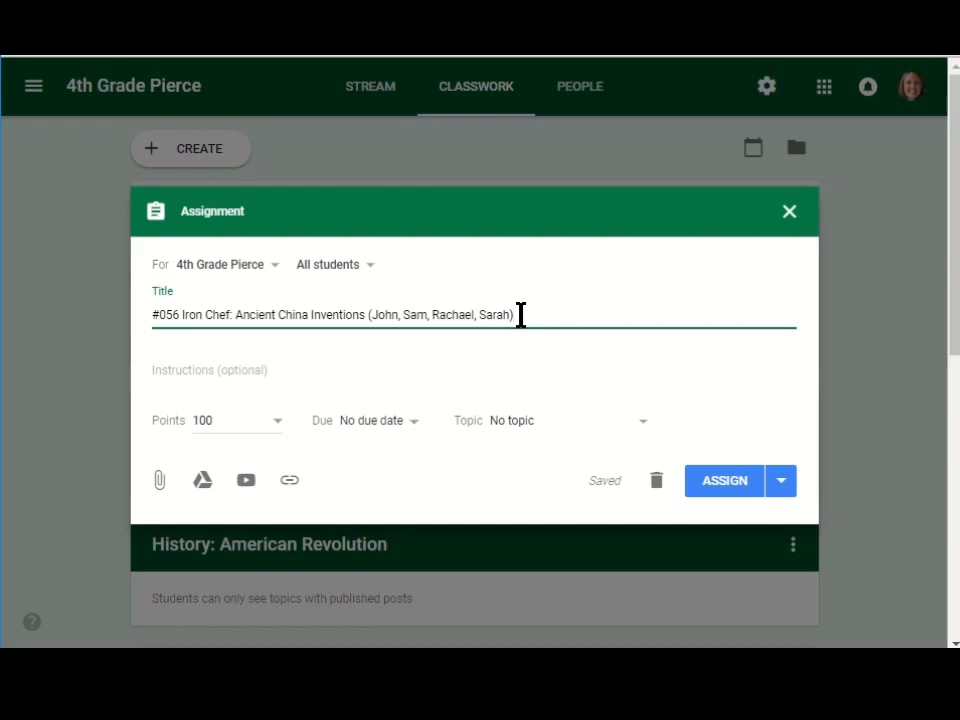
{"action": "mouse_move", "coordinate": [464, 130]}
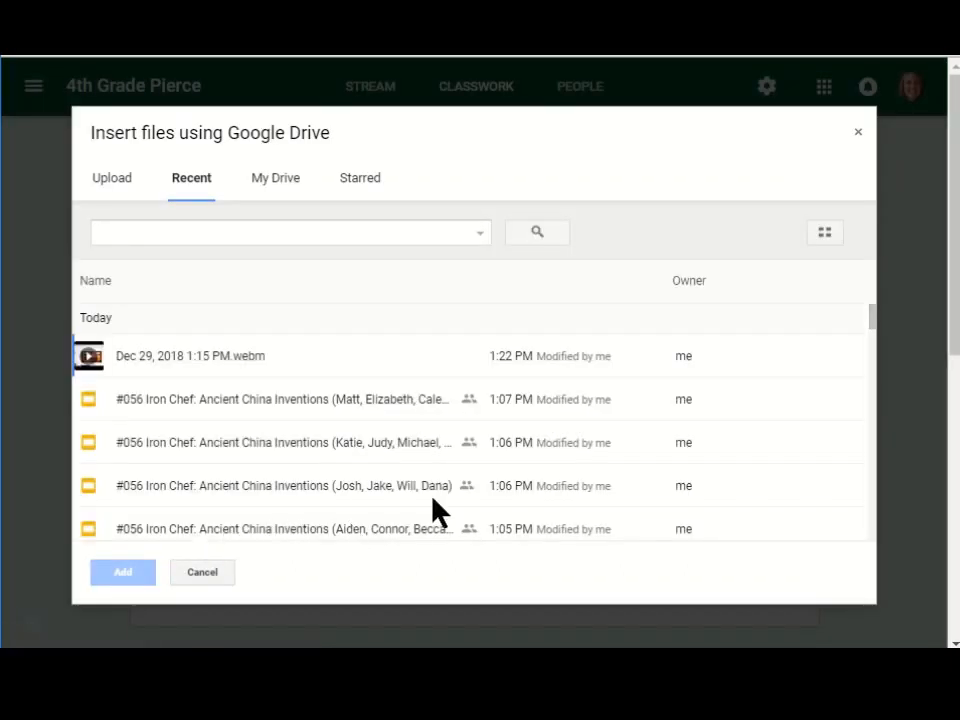
- Attach the matching group's Iron Chef deck and set it to 'Students can edit file'
{"action": "scroll", "scroll_direction": "down", "scroll_amount": 3}
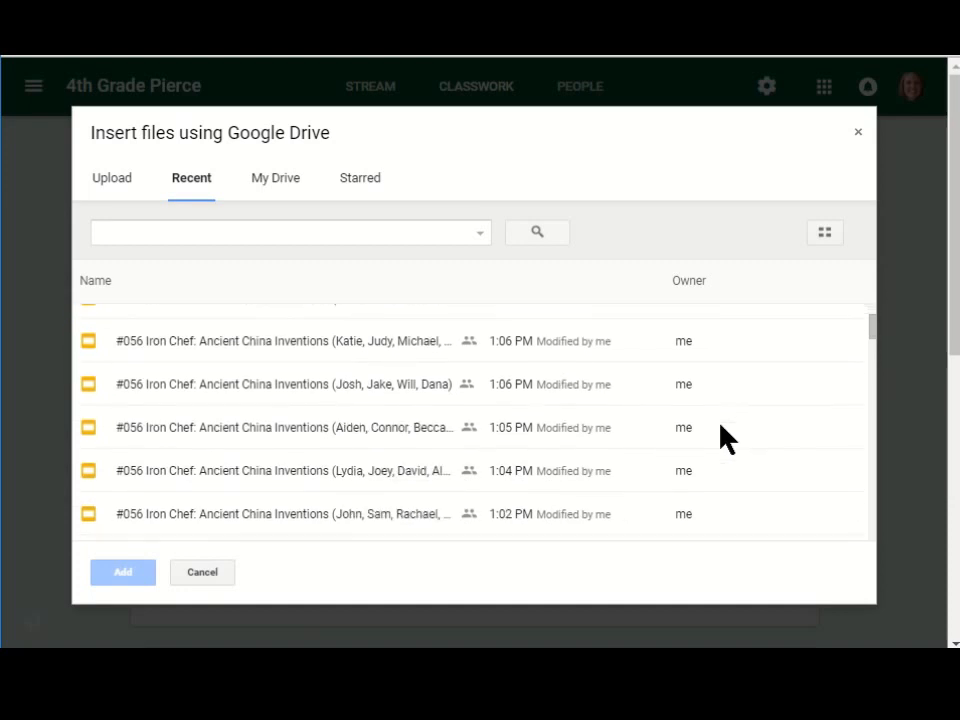
{"action": "left_click", "coordinate": [350, 494]}
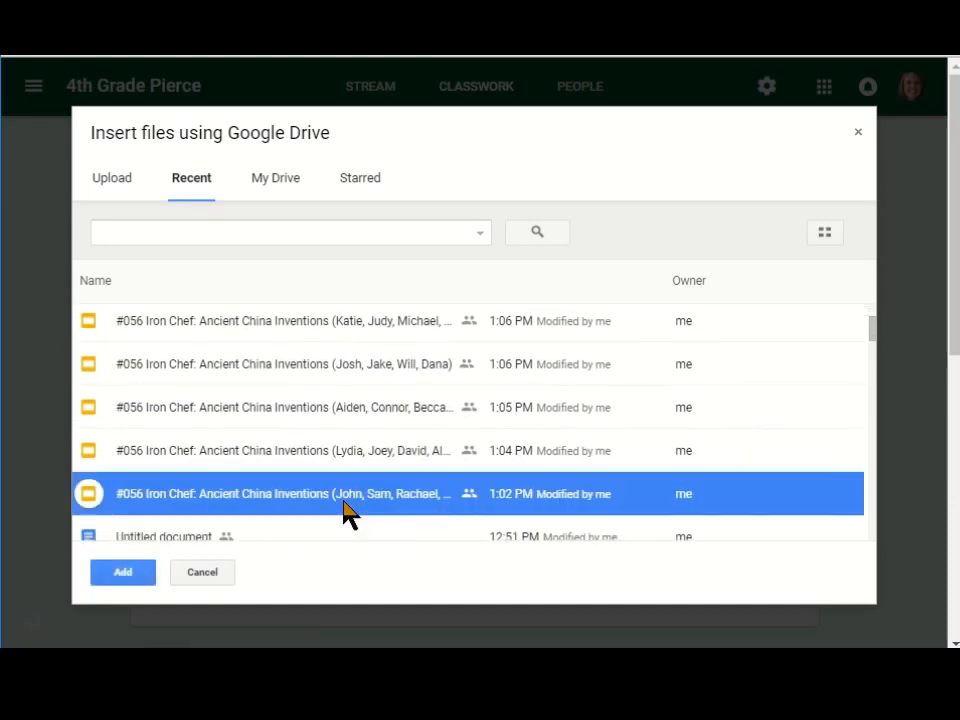
{"action": "left_click", "coordinate": [122, 572]}
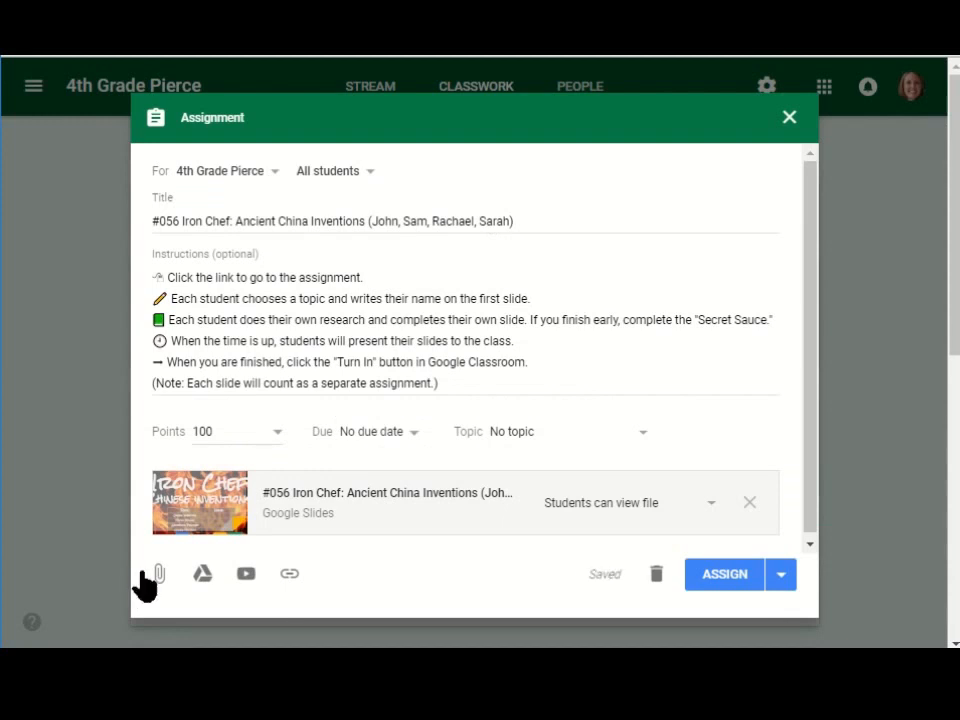
{"action": "mouse_move", "coordinate": [500, 460]}
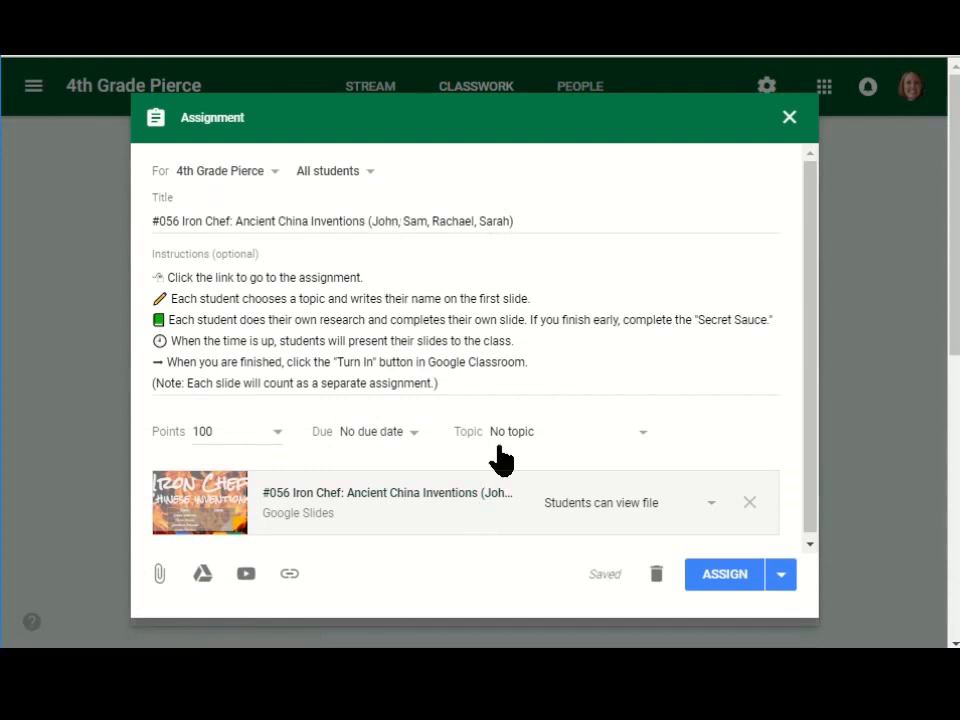
{"action": "mouse_move", "coordinate": [690, 518]}
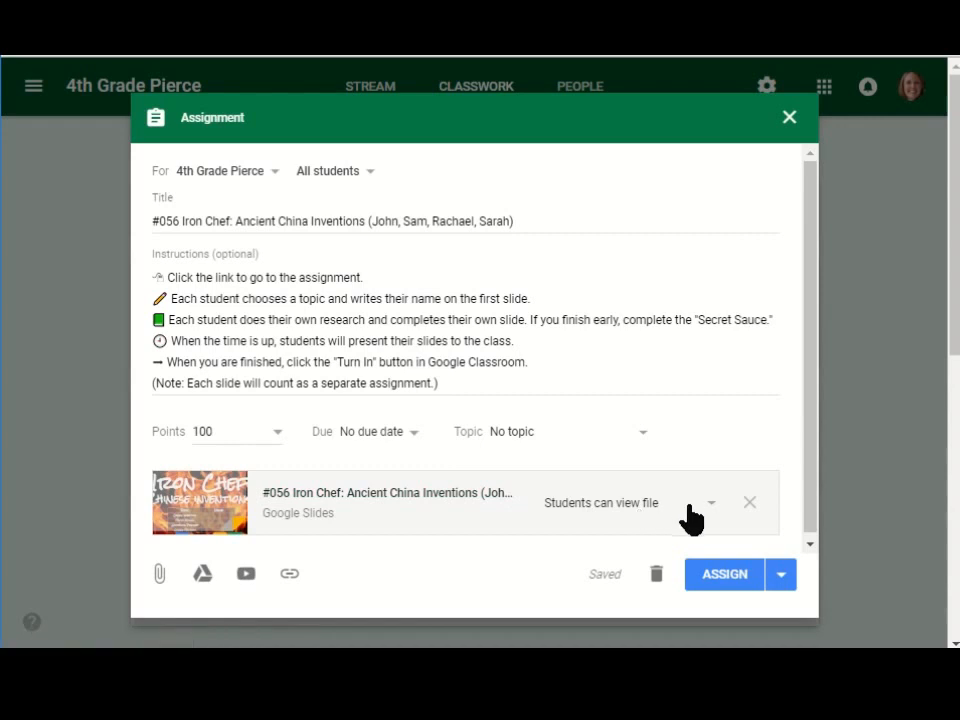
{"action": "left_click", "coordinate": [710, 502]}
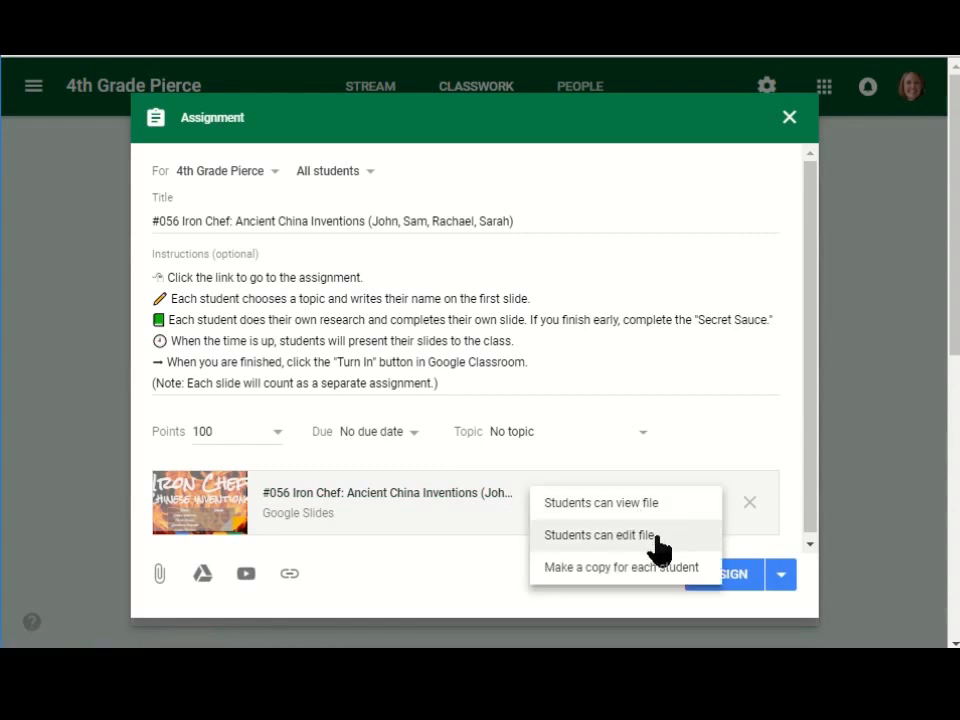
{"action": "left_click", "coordinate": [600, 534]}
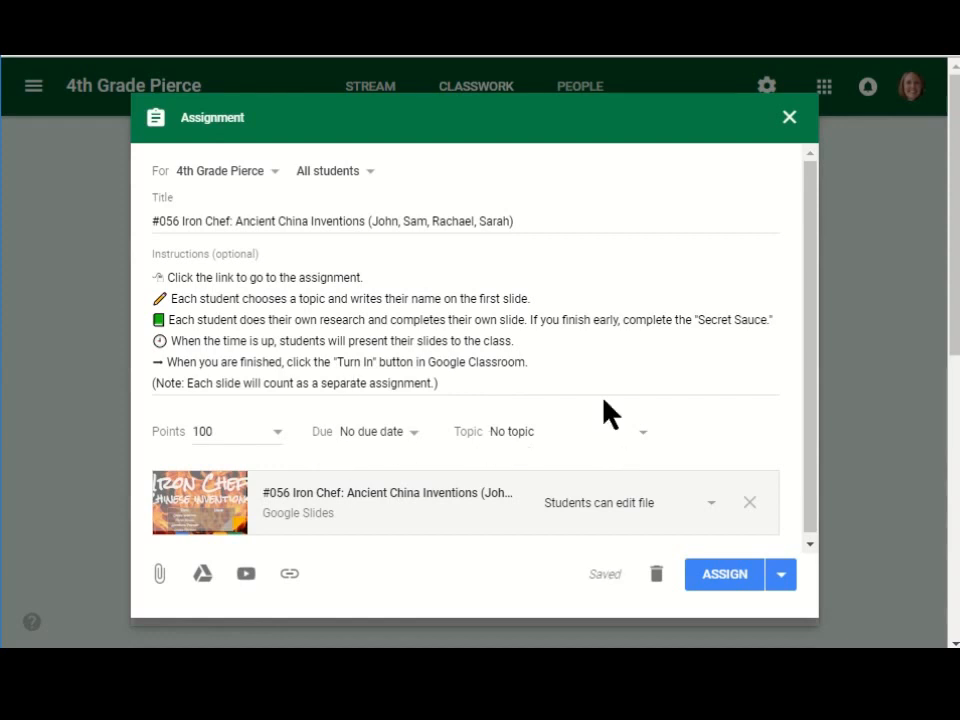
{"action": "mouse_move", "coordinate": [362, 210]}
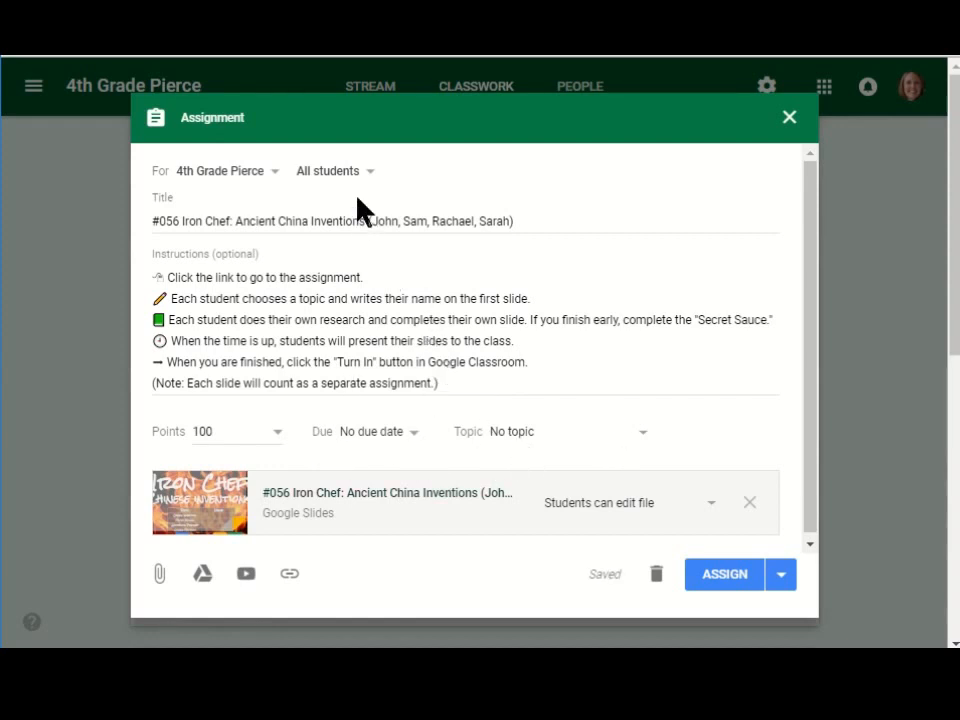
{"action": "mouse_move", "coordinate": [370, 184]}
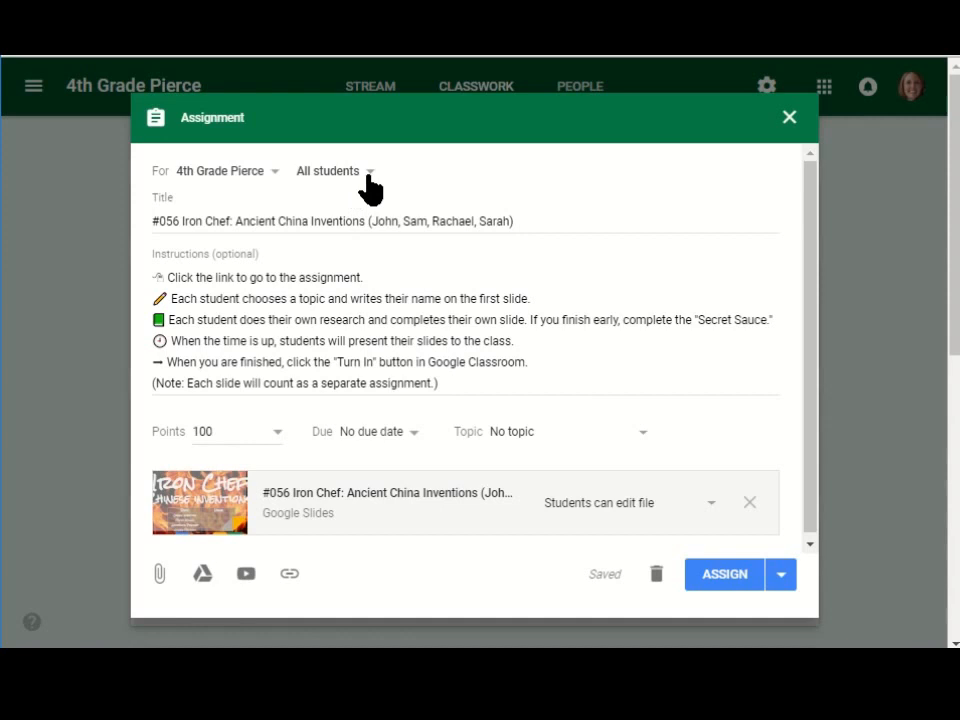
- Uncheck All students and assign the Iron Chef task to this group's members only
{"action": "left_click", "coordinate": [370, 172]}
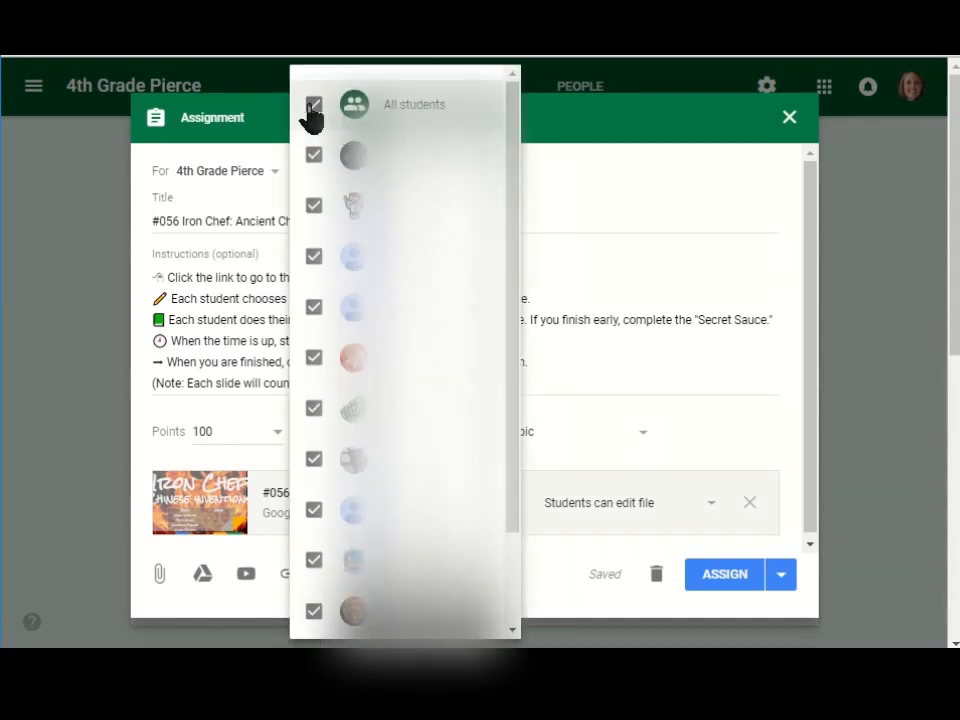
{"action": "left_click", "coordinate": [312, 104]}
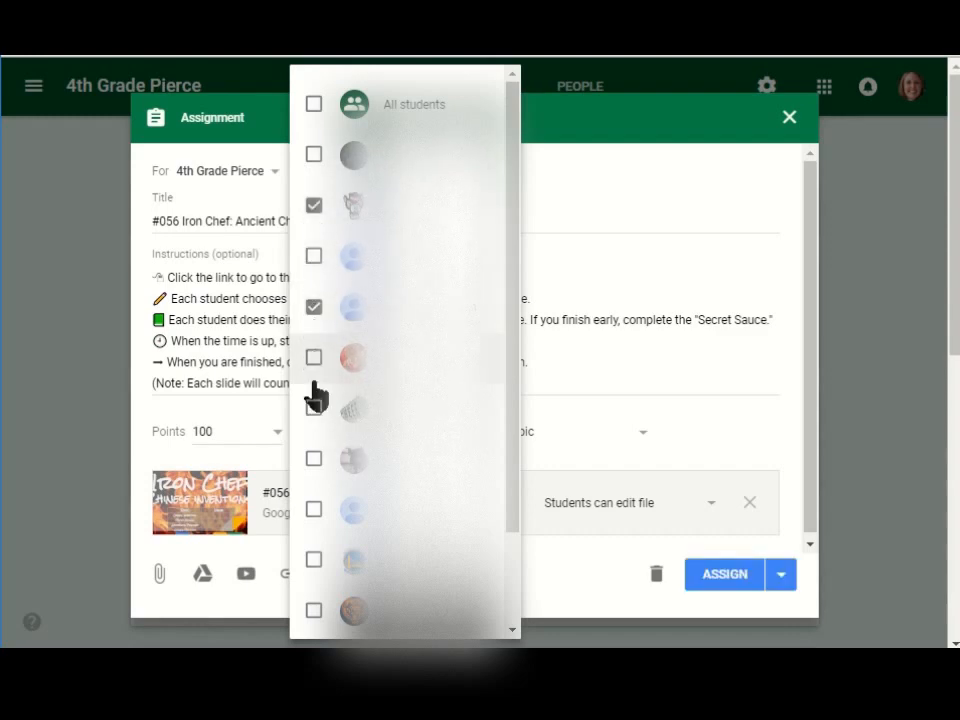
{"action": "left_click", "coordinate": [312, 408]}
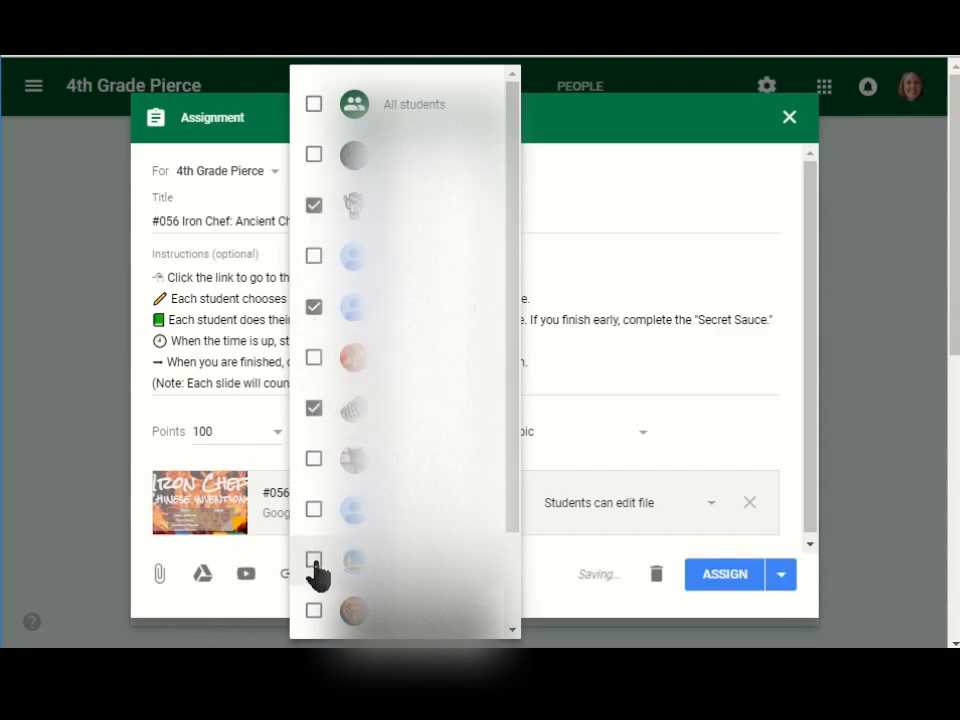
{"action": "left_click", "coordinate": [314, 560]}
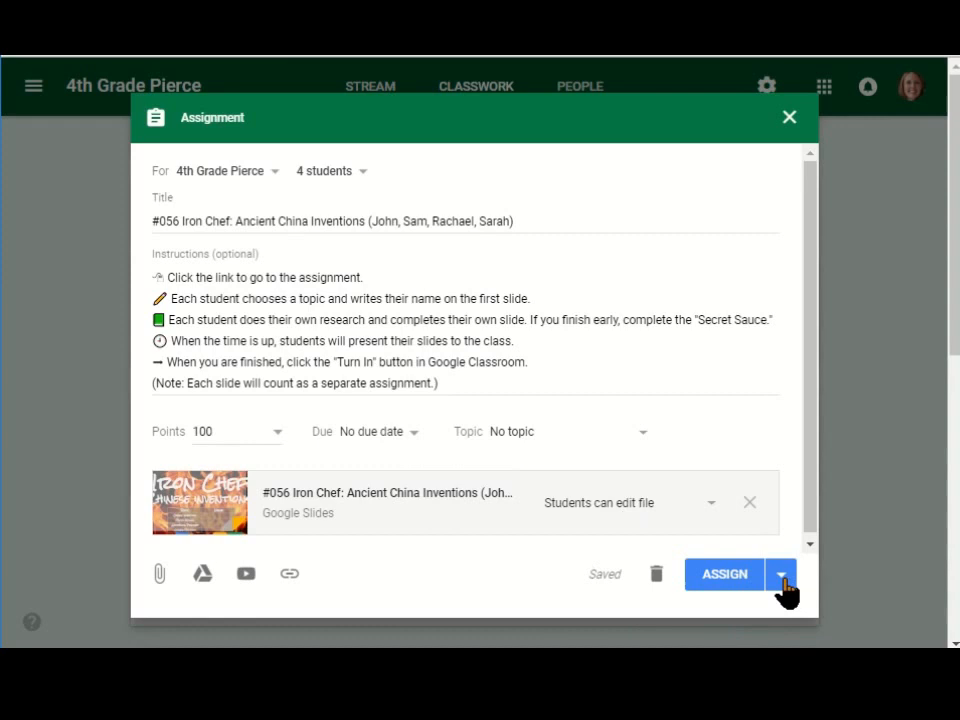
- Save the four-student Iron Chef assignment as a draft on the Classwork page
{"action": "left_click", "coordinate": [780, 572]}
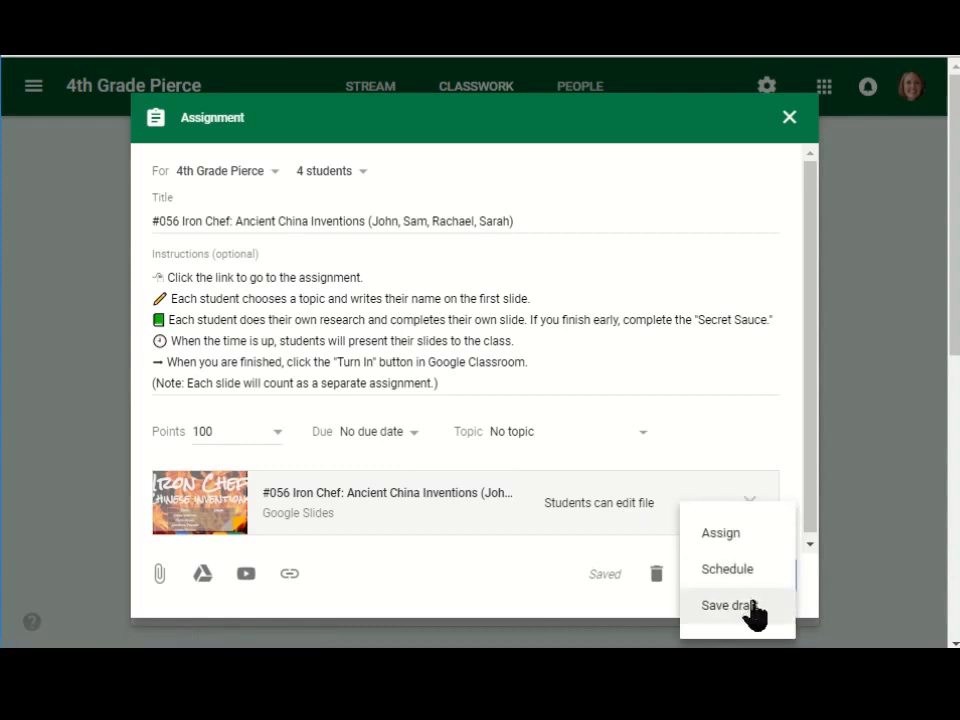
{"action": "left_click", "coordinate": [730, 604]}
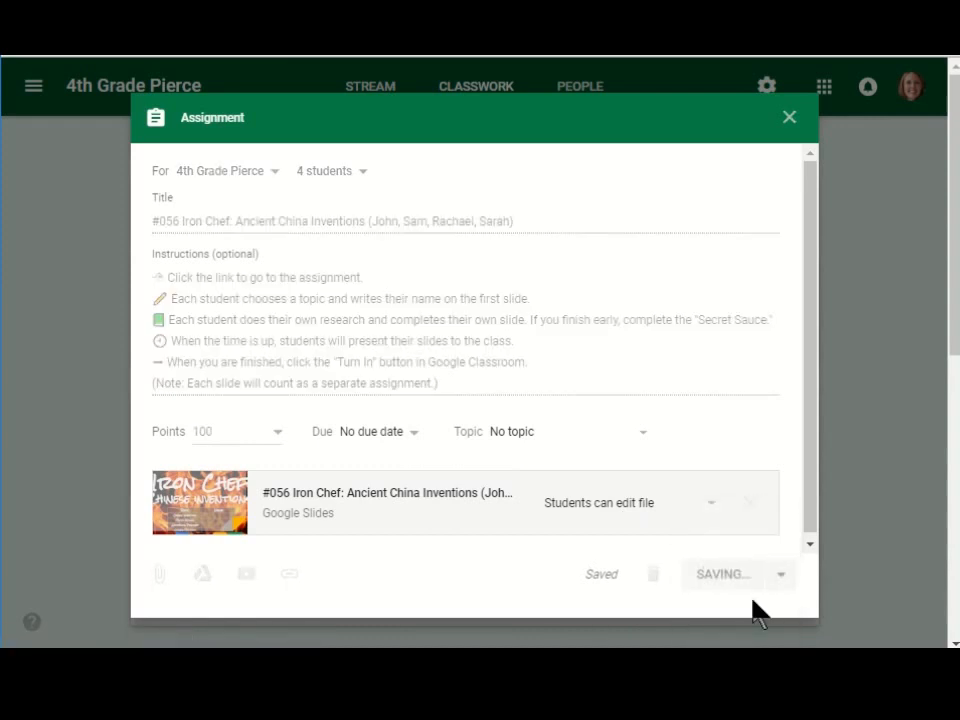
{"action": "left_click", "coordinate": [788, 116]}
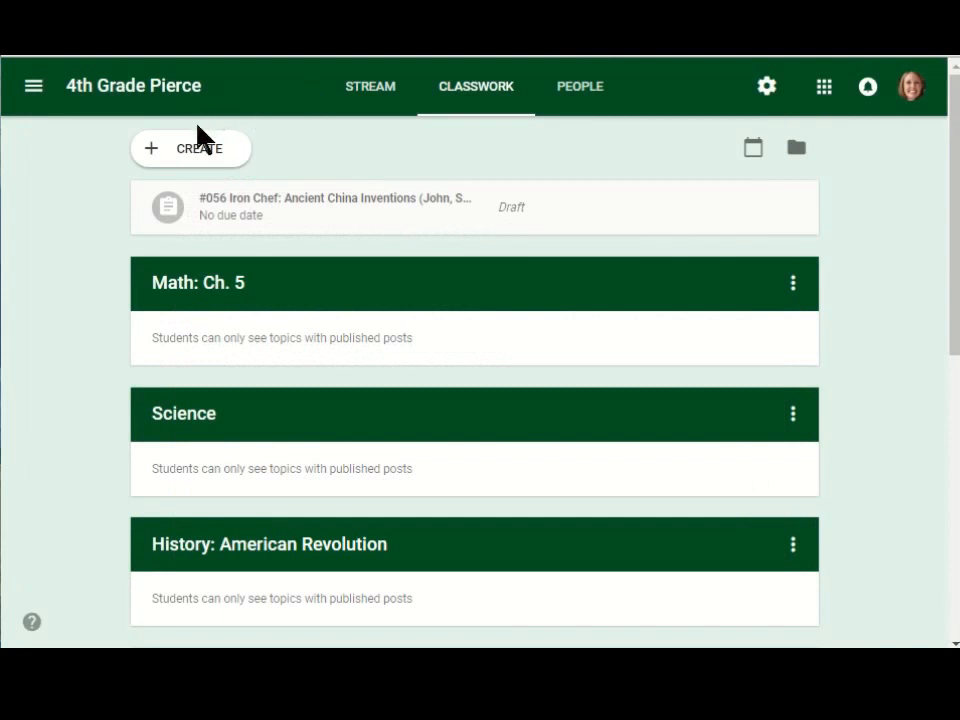
{"action": "mouse_move", "coordinate": [200, 150]}
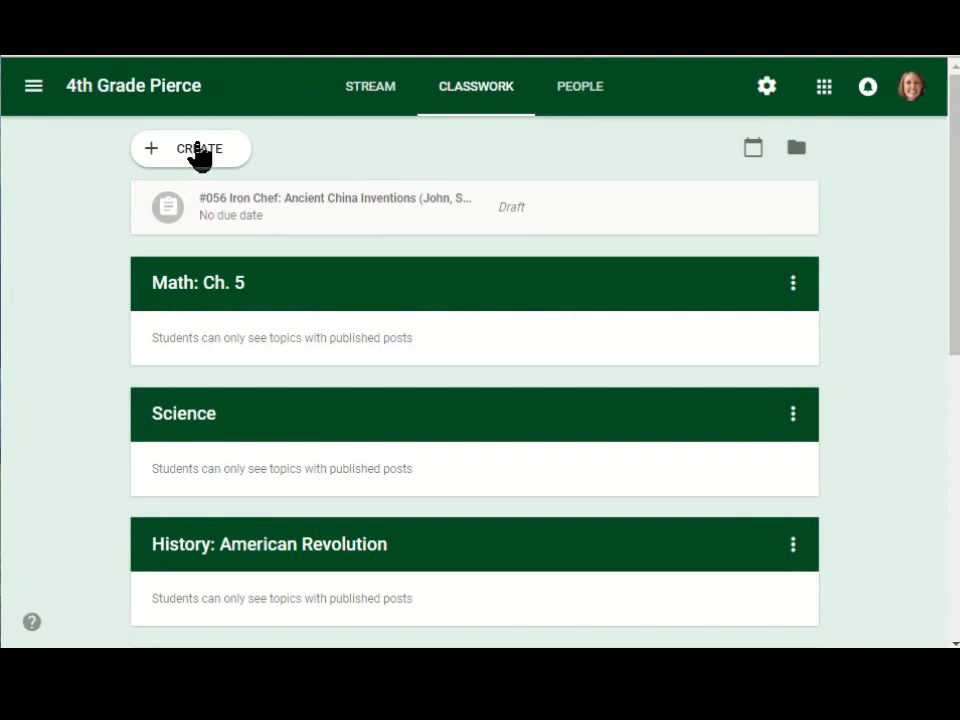
{"action": "left_click", "coordinate": [190, 148]}
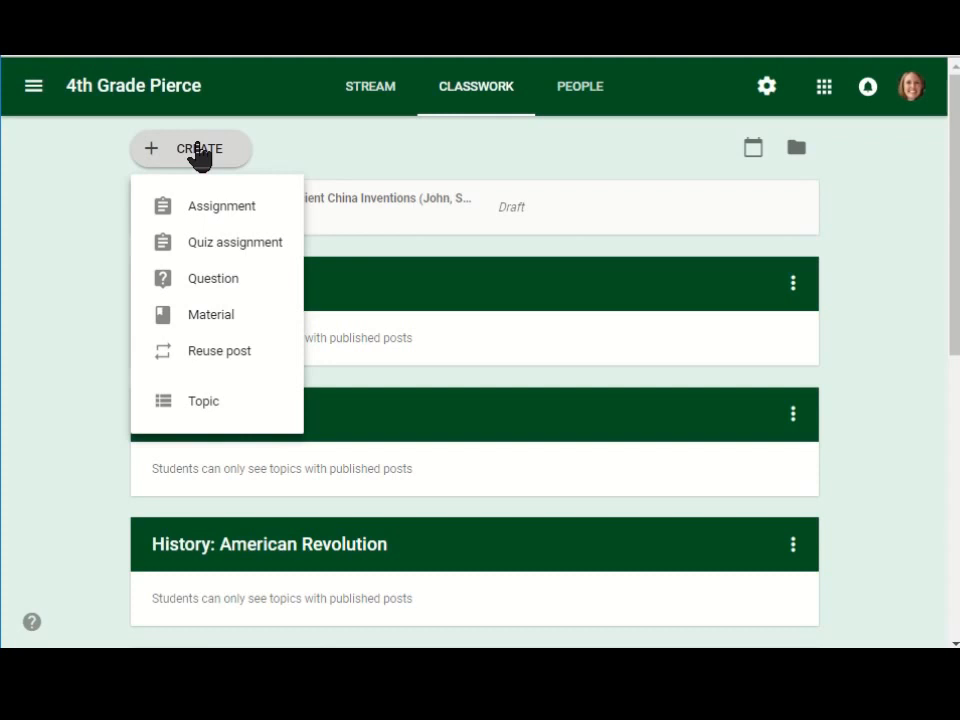
{"action": "mouse_move", "coordinate": [204, 356]}
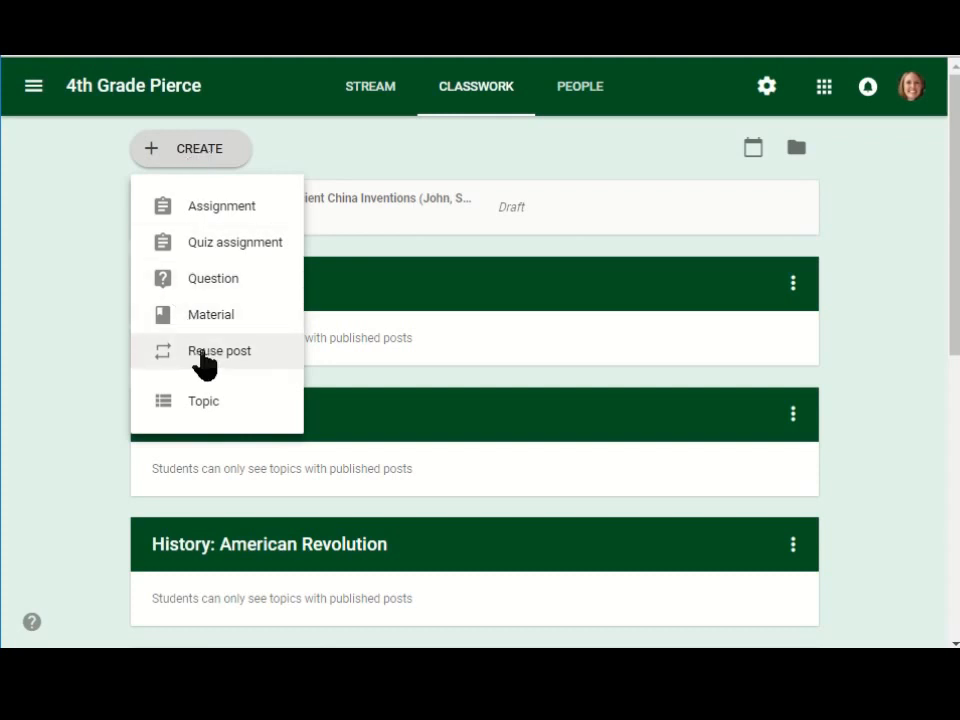
- Reuse the #056 Iron Chef draft post to start a new copy of the assignment
{"action": "left_click", "coordinate": [220, 350]}
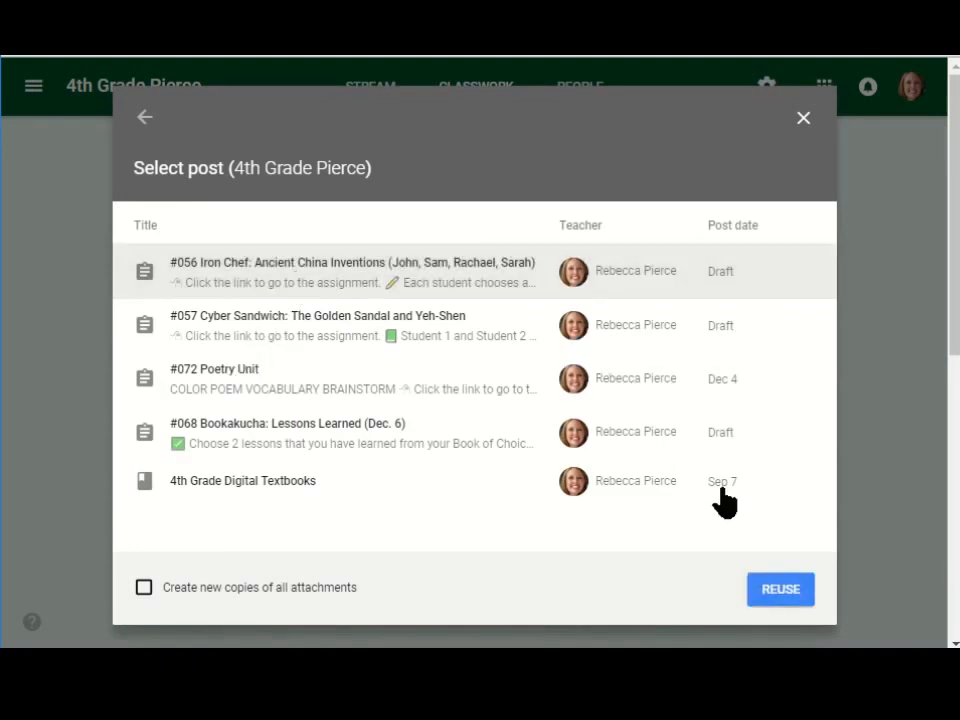
{"action": "left_click", "coordinate": [780, 588]}
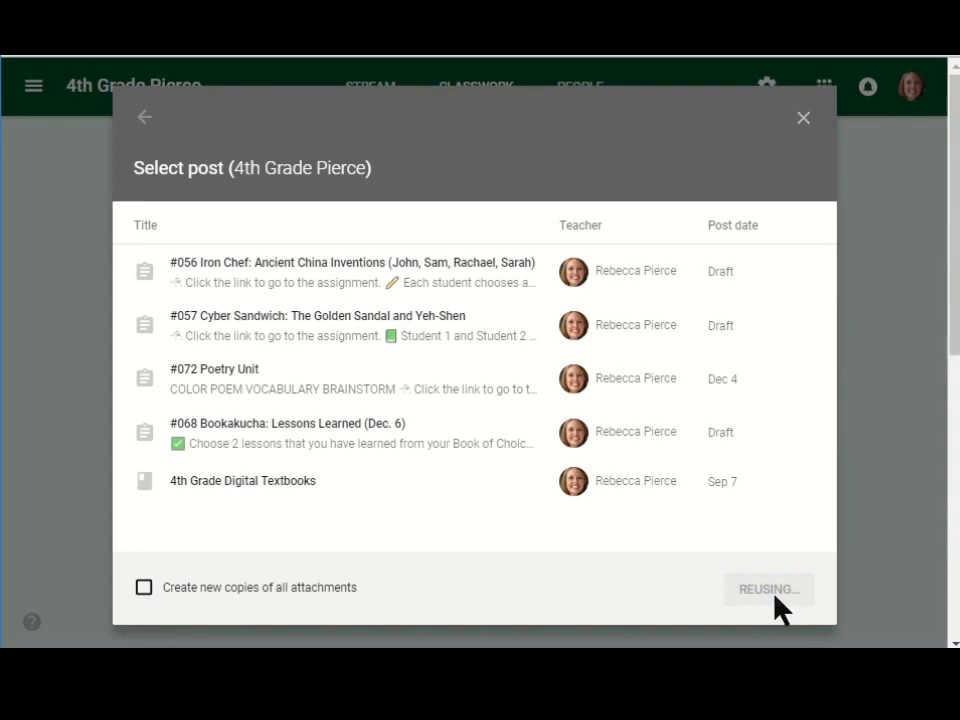
{"action": "left_click", "coordinate": [768, 588]}
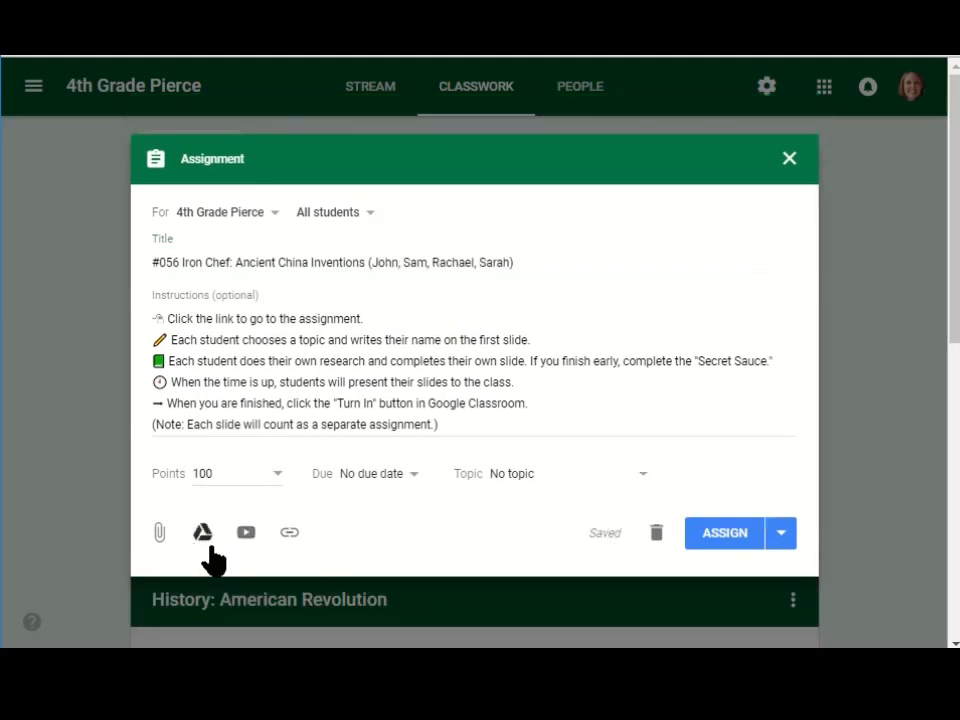
{"action": "mouse_move", "coordinate": [200, 532]}
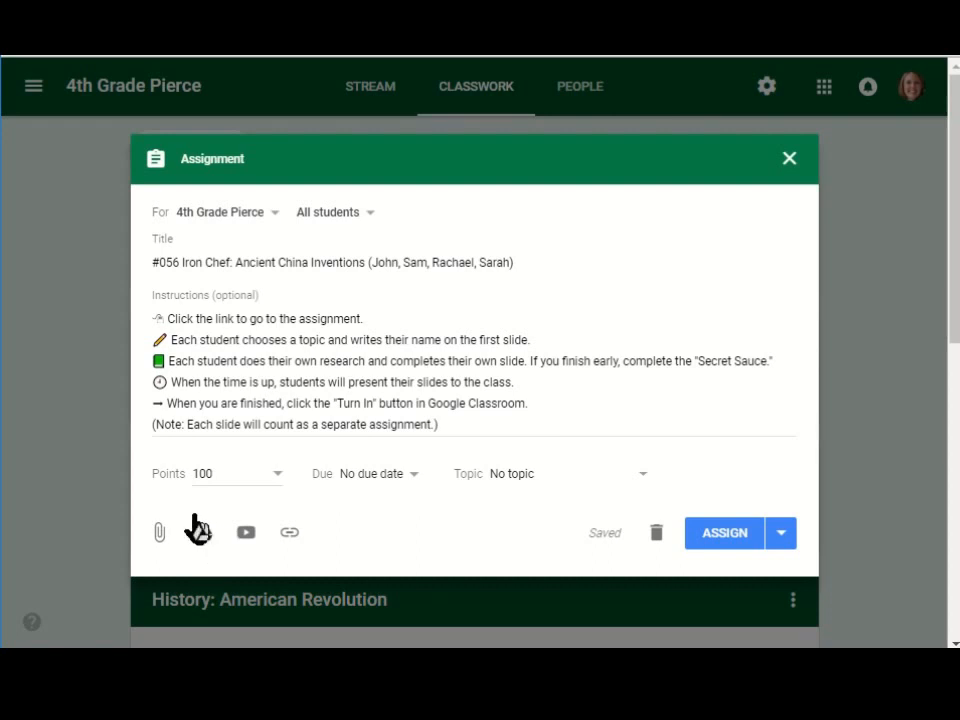
{"action": "mouse_move", "coordinate": [350, 236]}
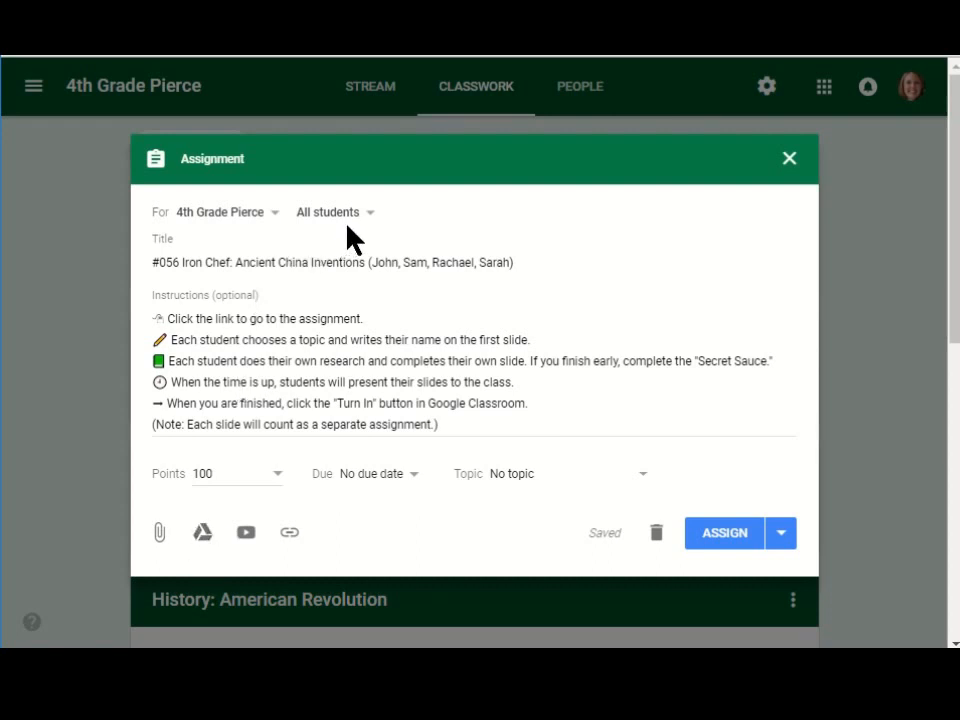
- Uncheck All students on the reused Iron Chef assignment so 0 students are assigned
{"action": "left_click", "coordinate": [328, 212]}
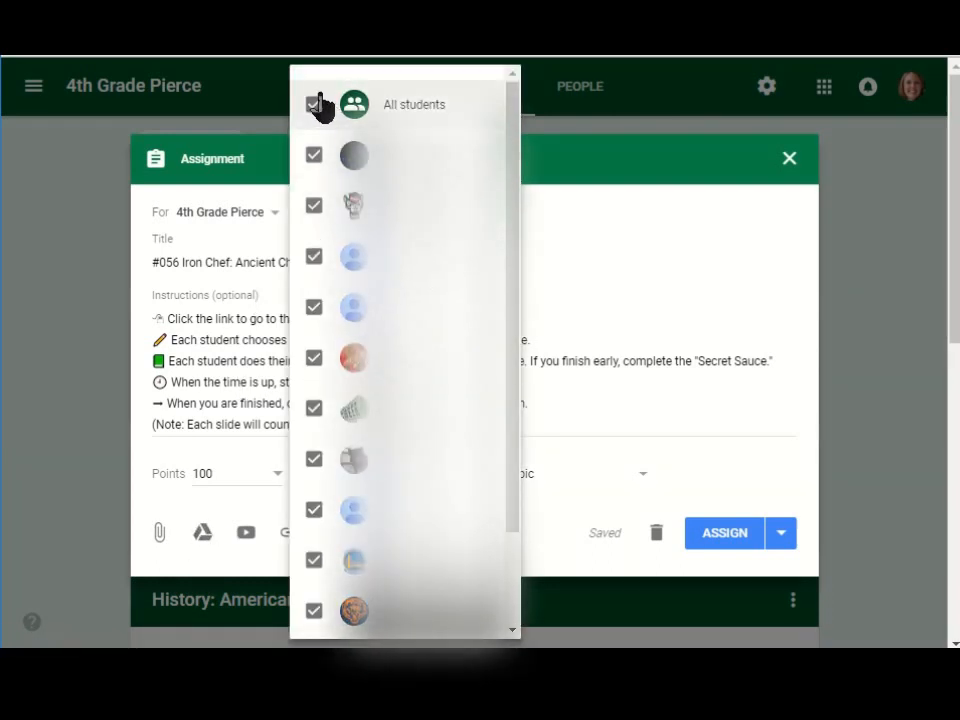
{"action": "left_click", "coordinate": [314, 104]}
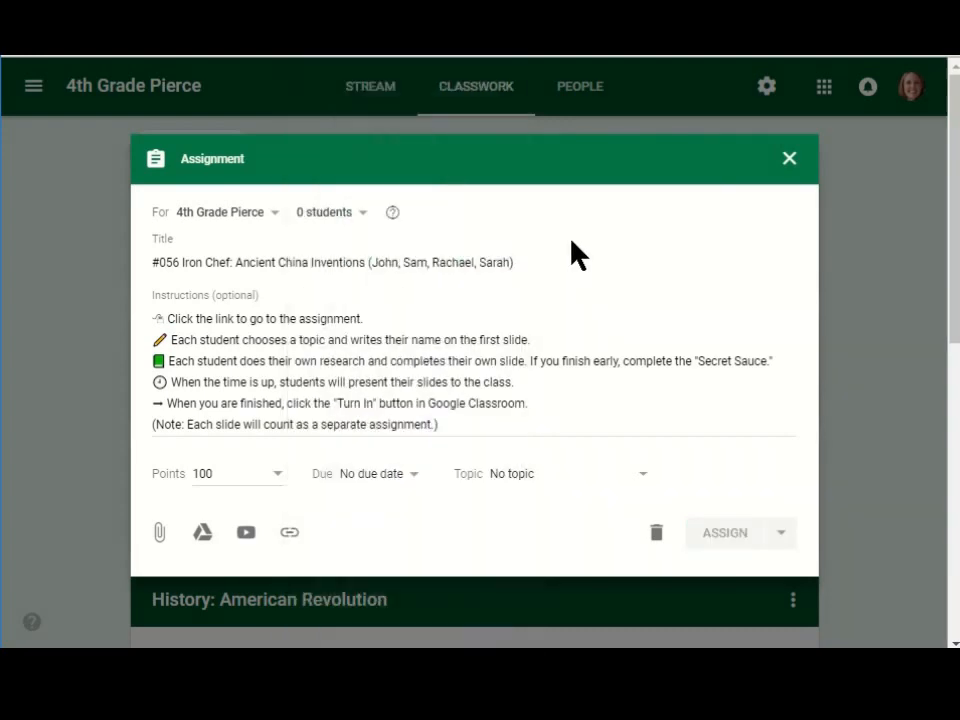
{"action": "mouse_move", "coordinate": [810, 564]}
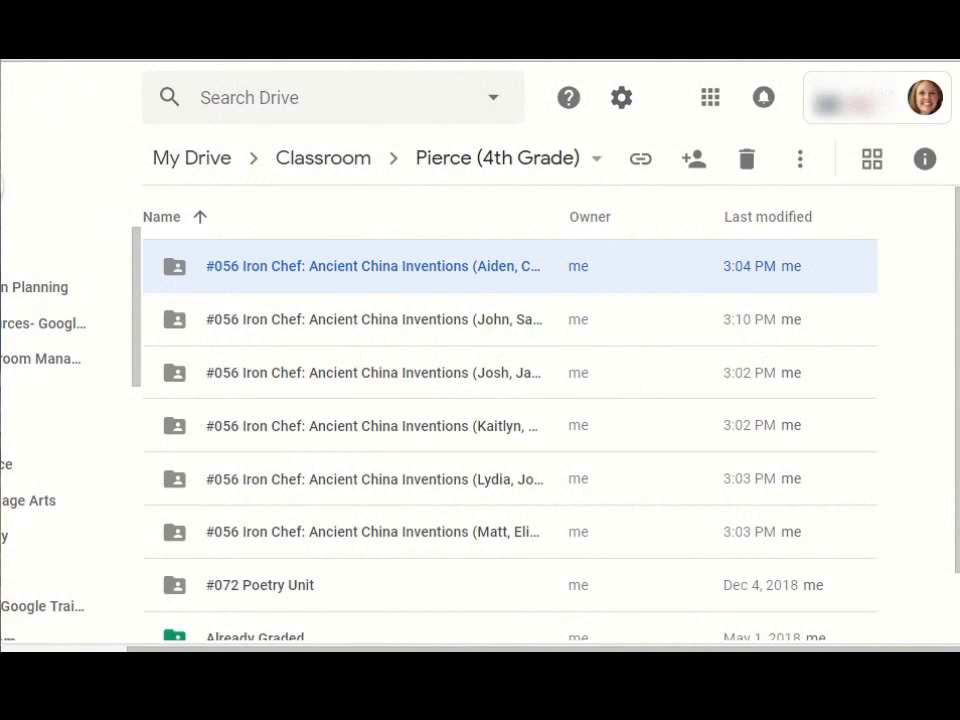
{"action": "mouse_move", "coordinate": [550, 110]}
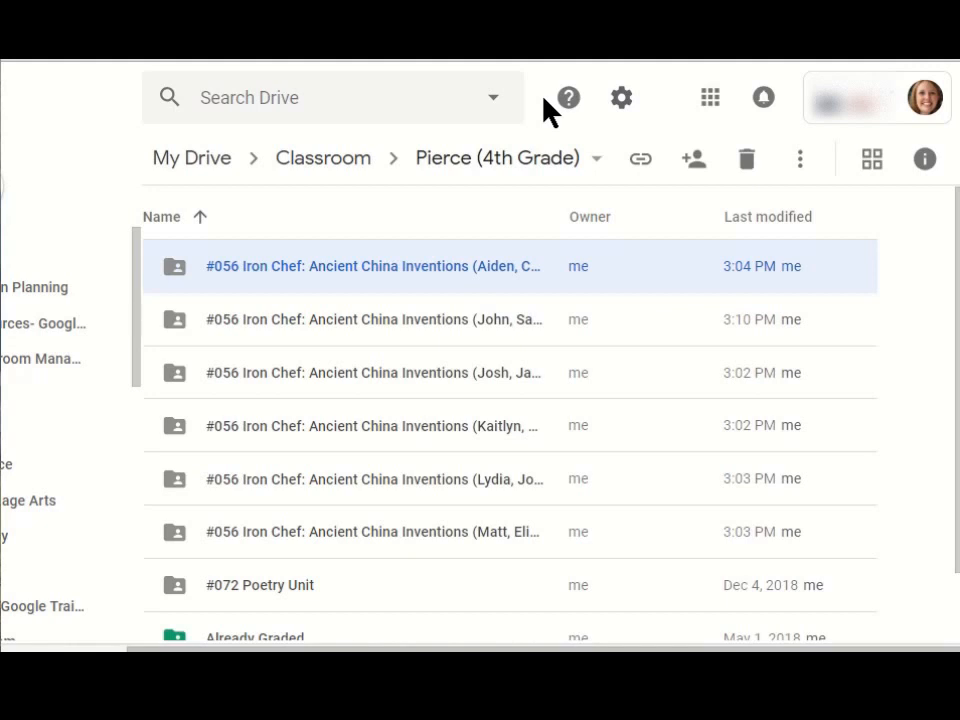
{"action": "mouse_move", "coordinate": [512, 140]}
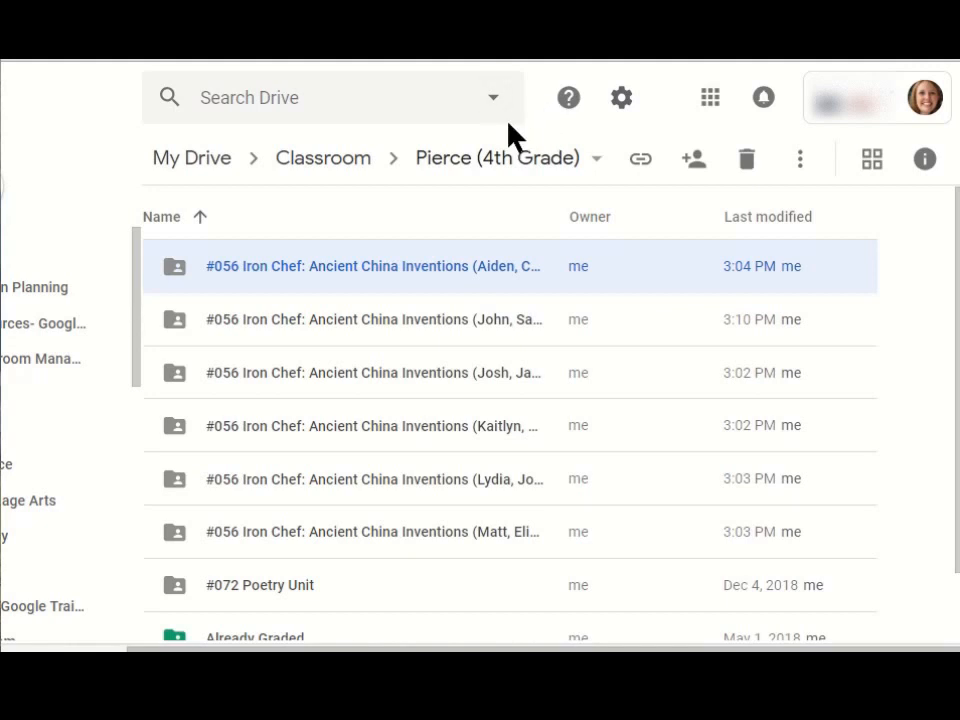
{"action": "mouse_move", "coordinate": [322, 216]}
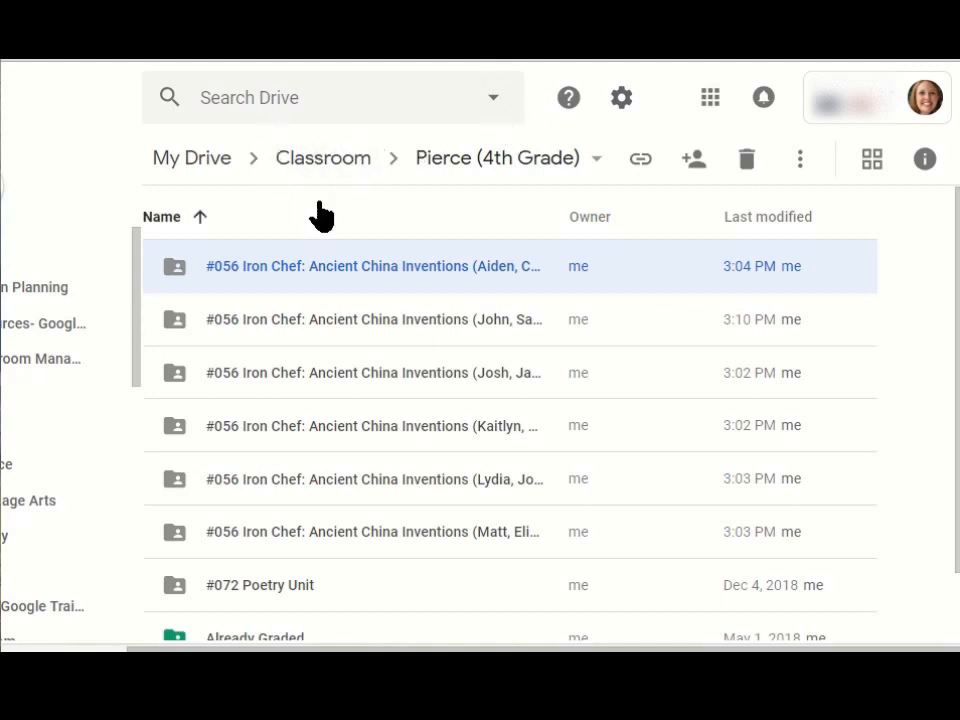
{"action": "mouse_move", "coordinate": [276, 330]}
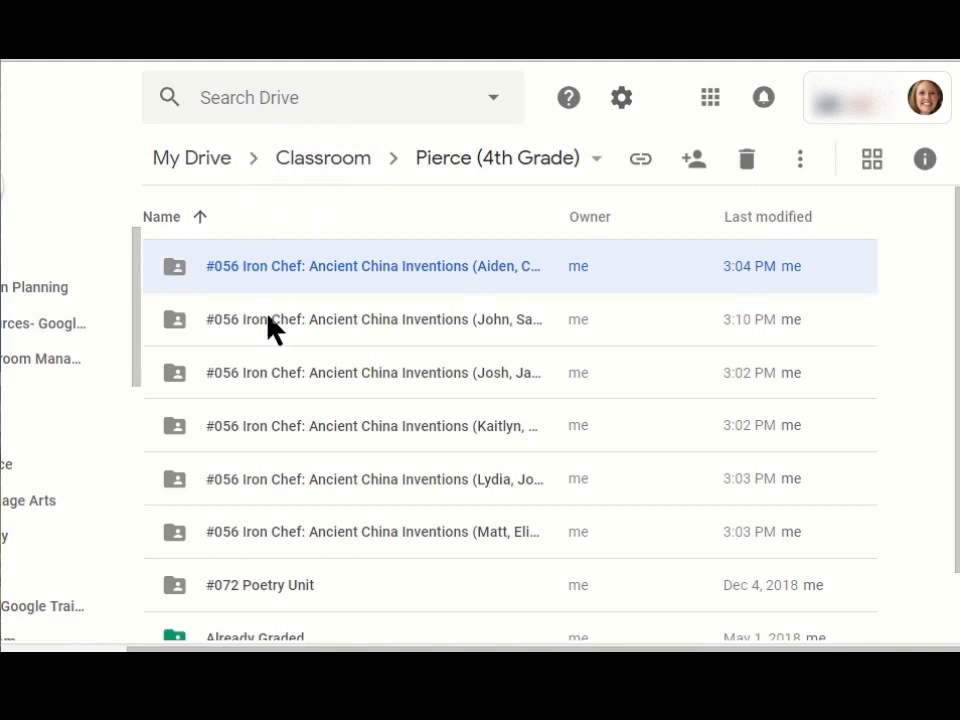
{"action": "mouse_move", "coordinate": [290, 544]}
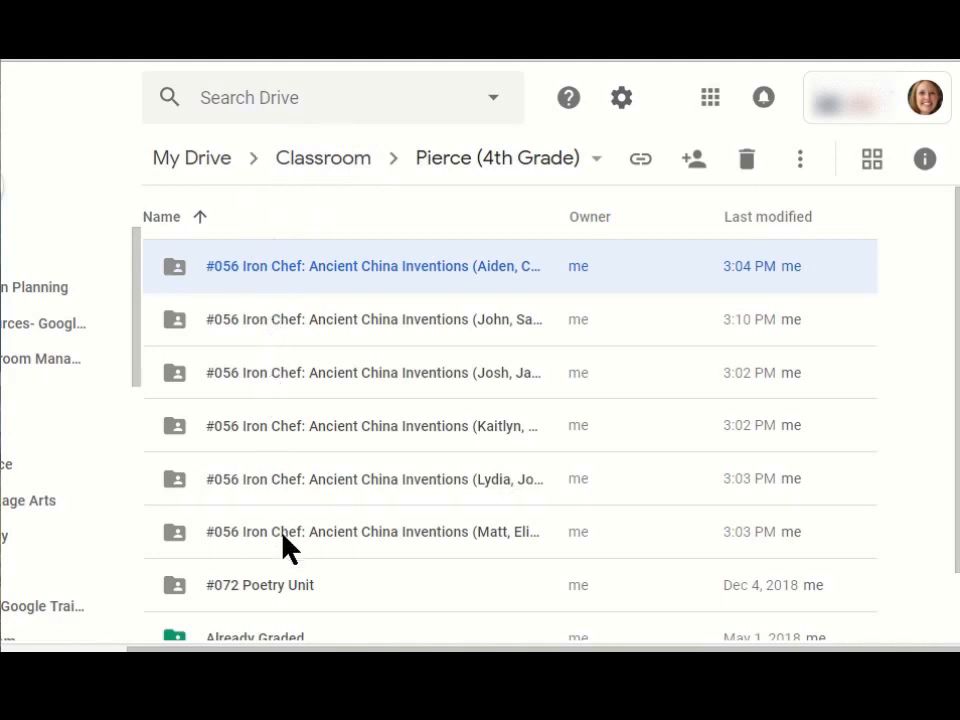
{"action": "mouse_move", "coordinate": [300, 384]}
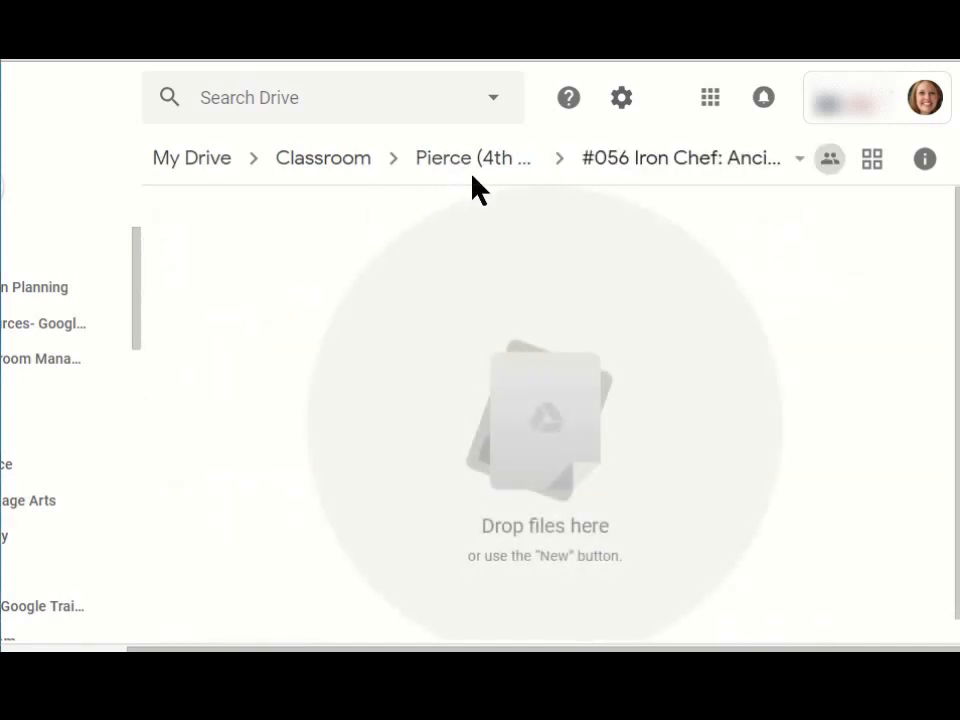
- Open the Pierce (4th Grade) class folder via the Drive breadcrumb
{"action": "left_click", "coordinate": [472, 158]}
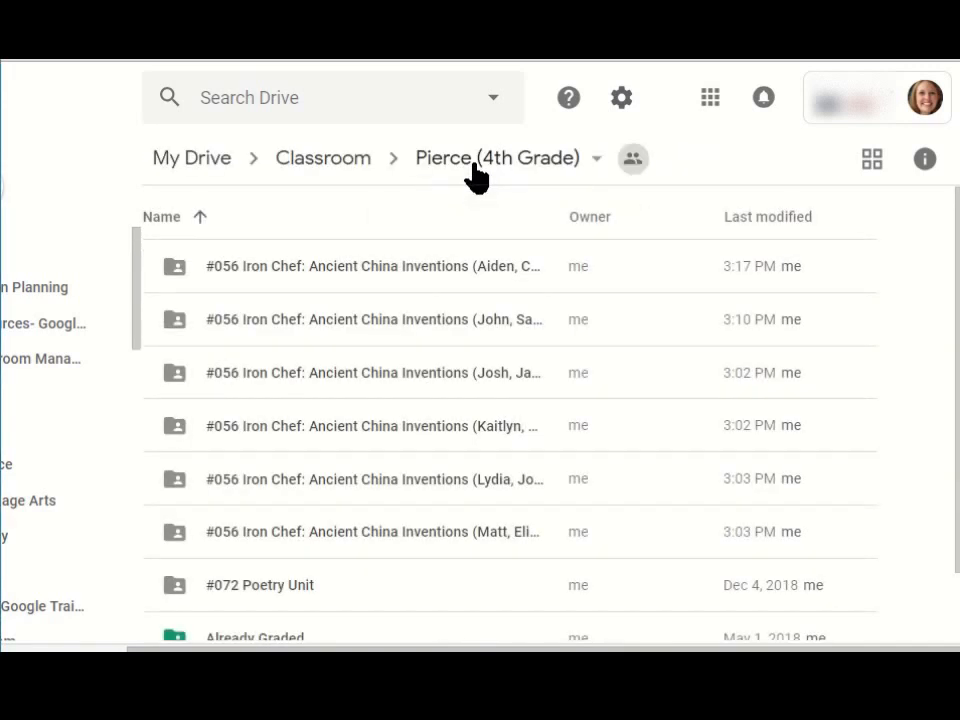
{"action": "mouse_move", "coordinate": [438, 270]}
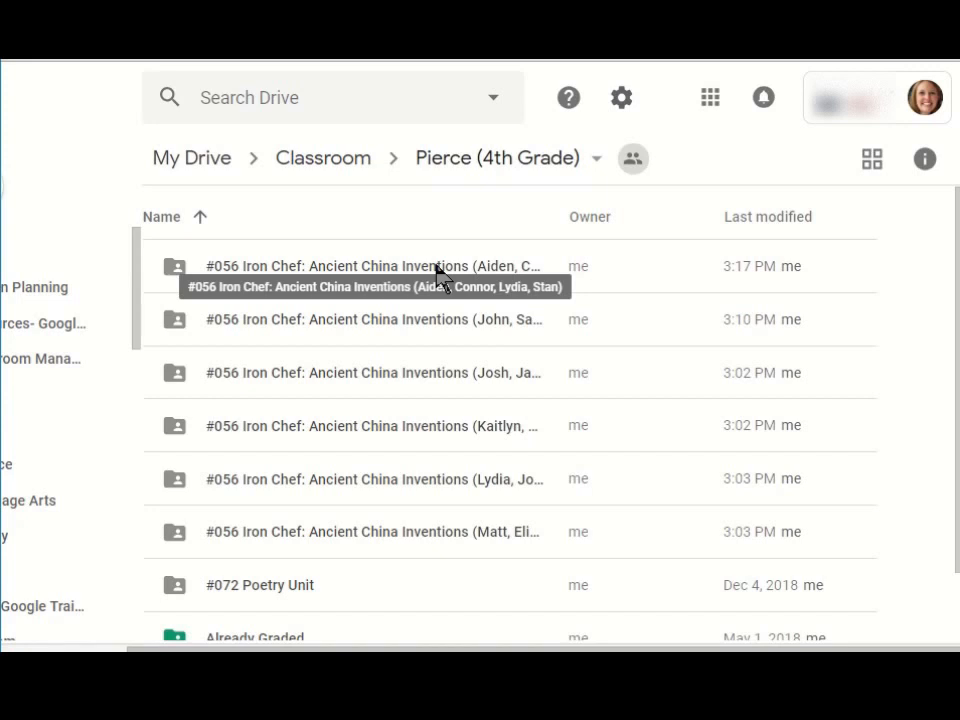
{"action": "mouse_move", "coordinate": [444, 324]}
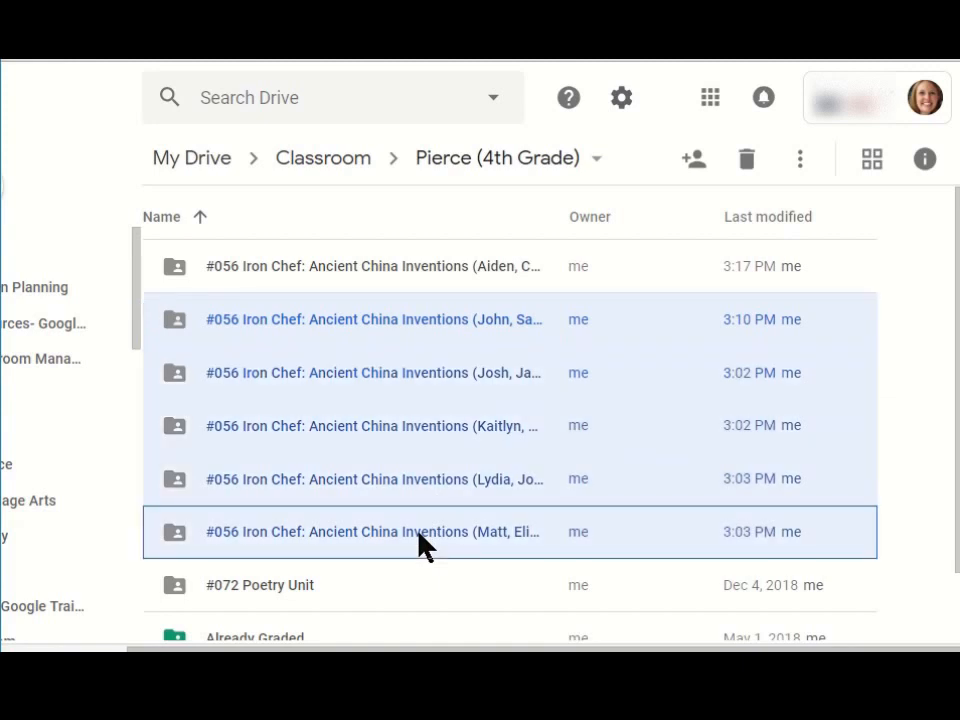
{"action": "mouse_move", "coordinate": [746, 160]}
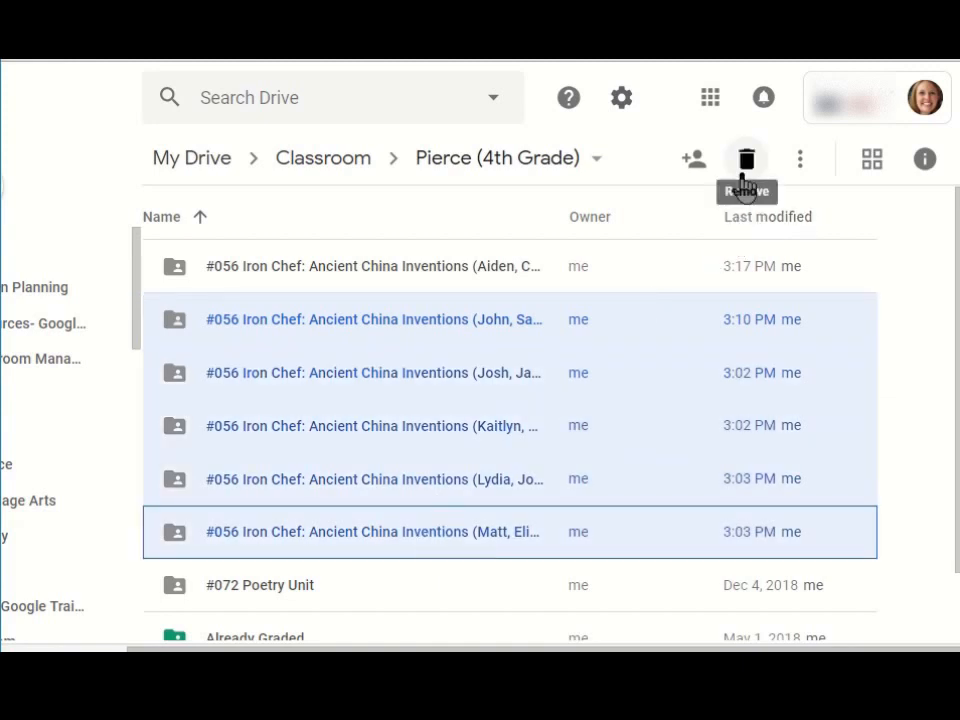
- Remove the five extra #056 Iron Chef group folders, keeping one remaining folder
{"action": "left_click", "coordinate": [746, 160]}
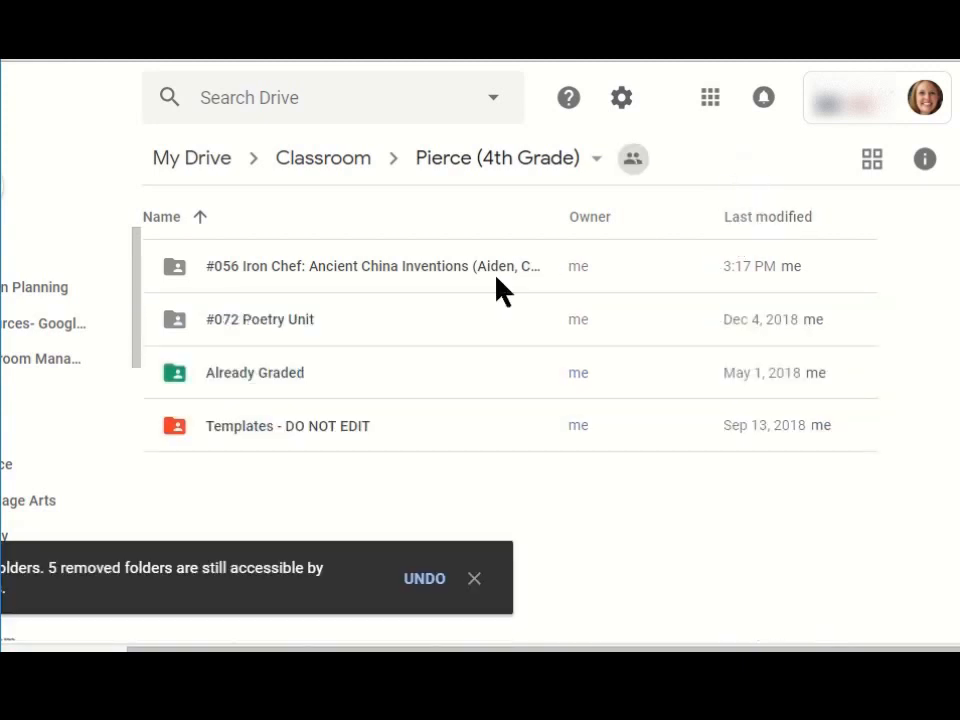
{"action": "left_click", "coordinate": [350, 266]}
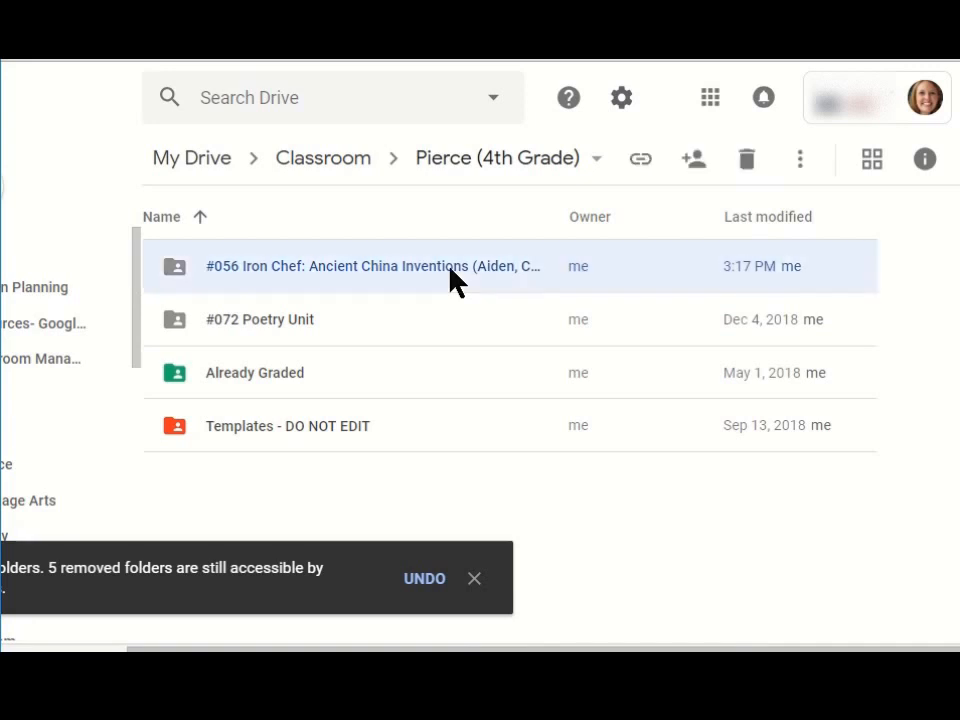
{"action": "right_click", "coordinate": [350, 264]}
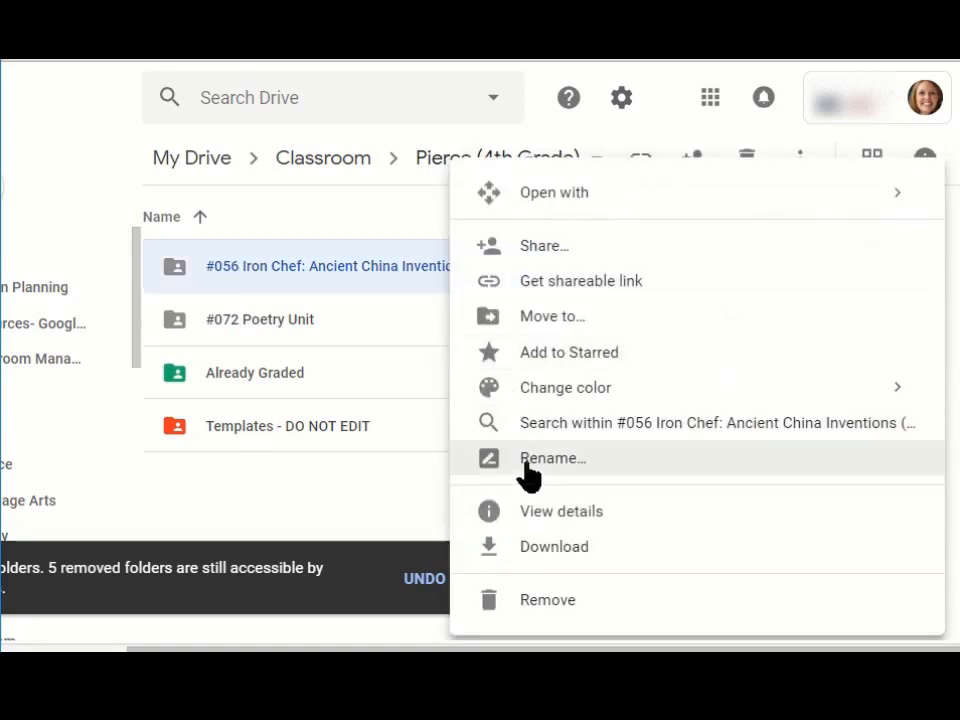
- Rename the remaining folder to '#056 Iron Chef: Ancient China Inventions' and view its slide copies
{"action": "left_click", "coordinate": [552, 458]}
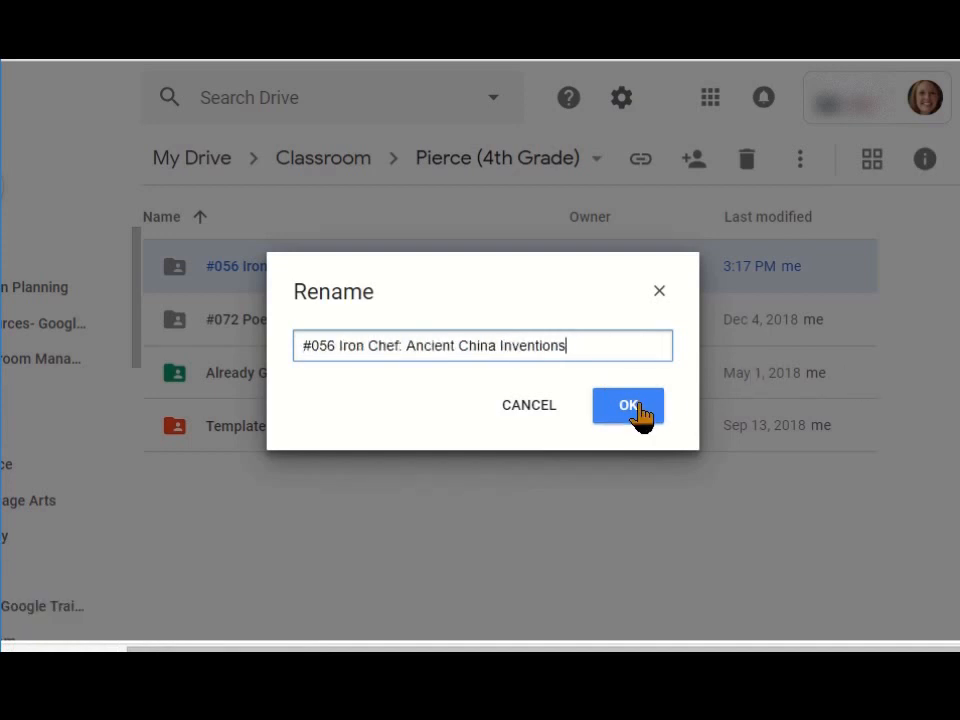
{"action": "left_click", "coordinate": [628, 406]}
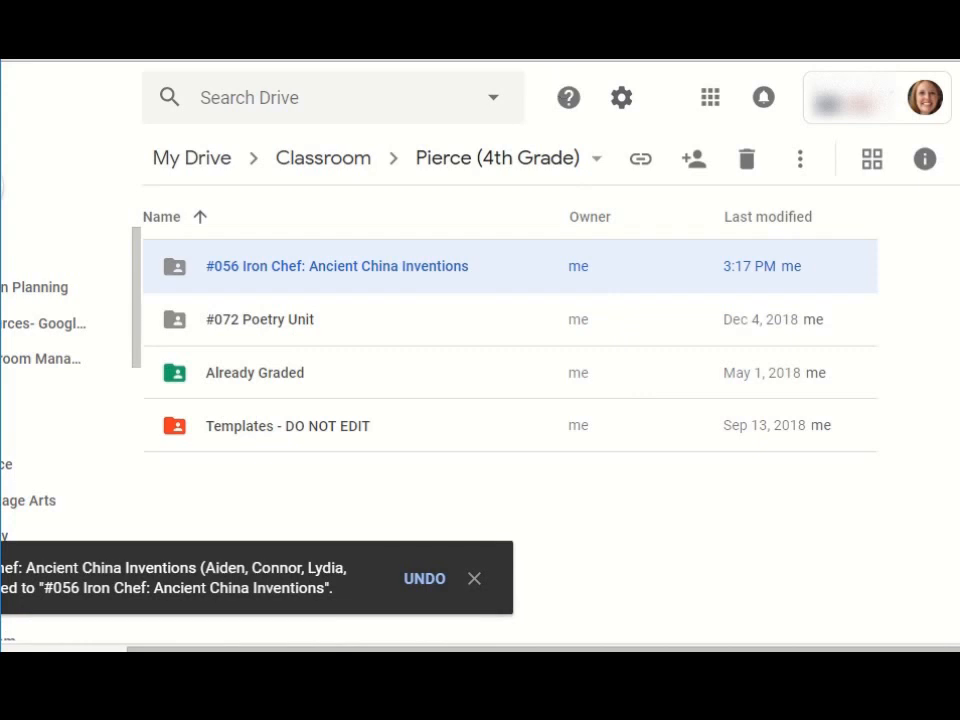
{"action": "double_click", "coordinate": [336, 266]}
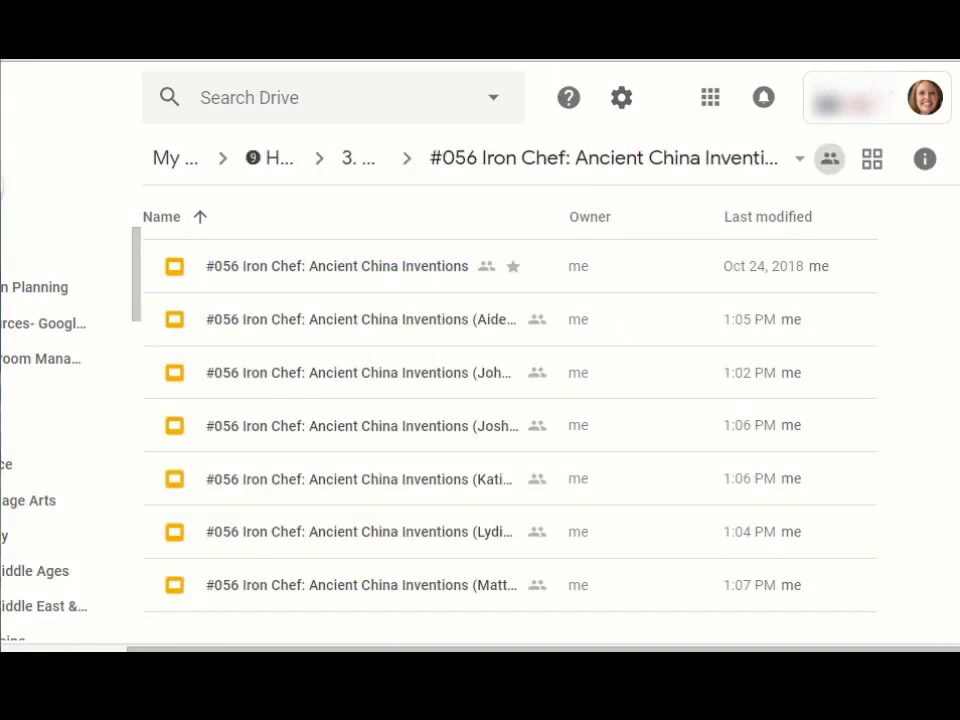
{"action": "mouse_move", "coordinate": [268, 144]}
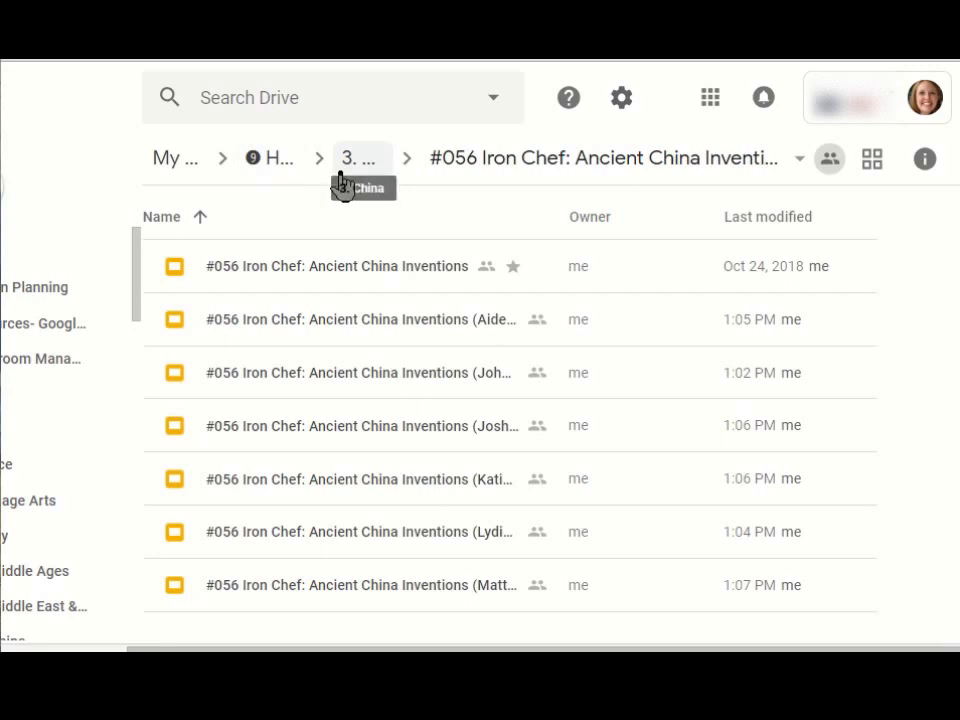
{"action": "mouse_move", "coordinate": [444, 478]}
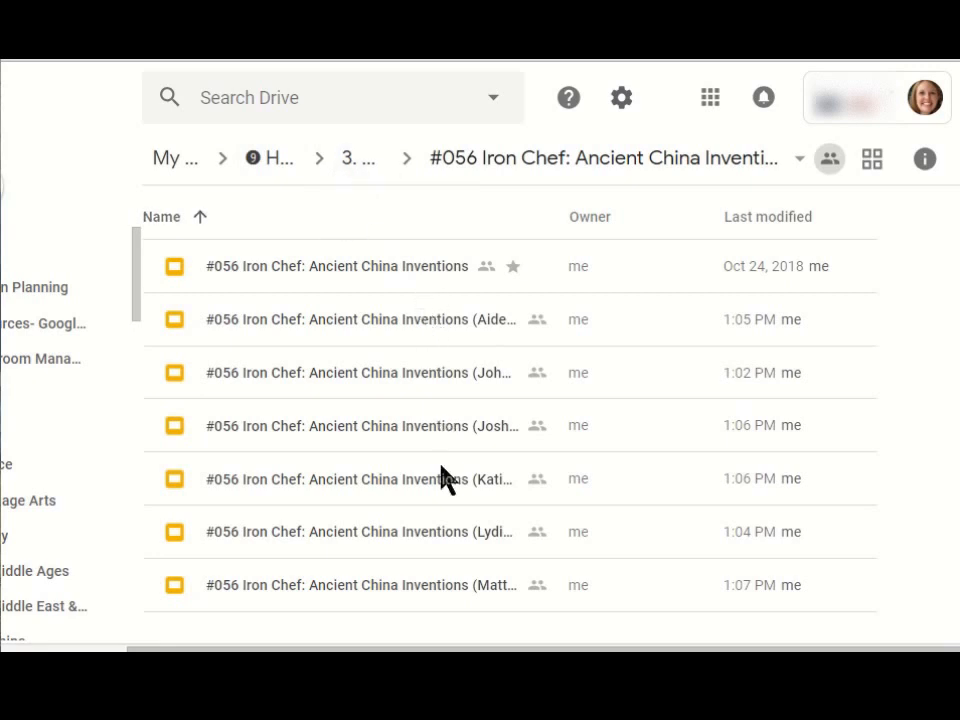
{"action": "mouse_move", "coordinate": [440, 332]}
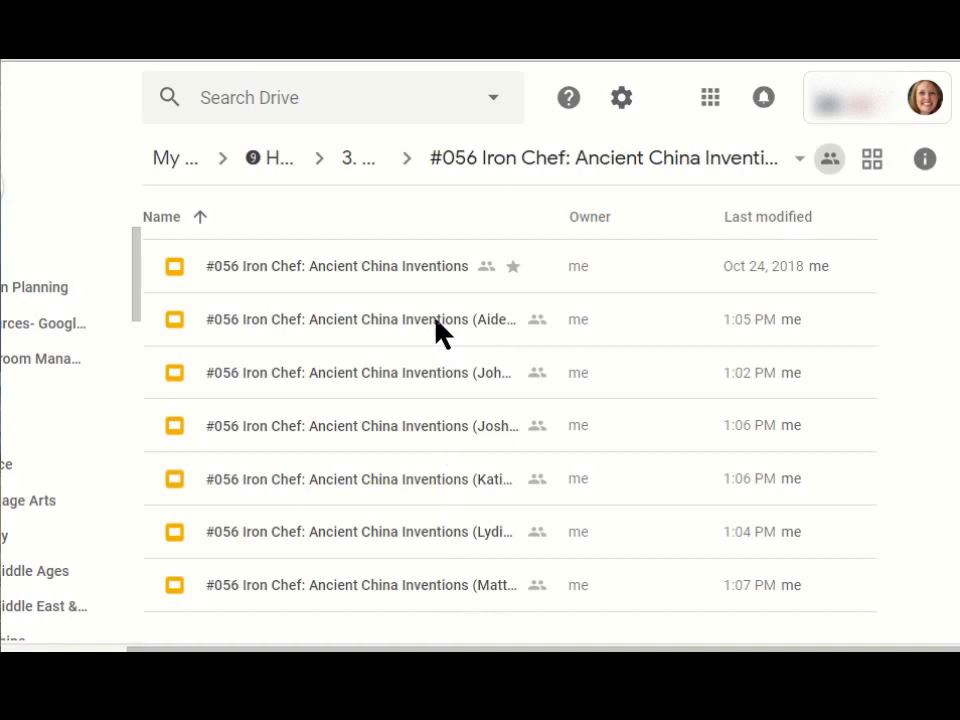
{"action": "mouse_move", "coordinate": [444, 504]}
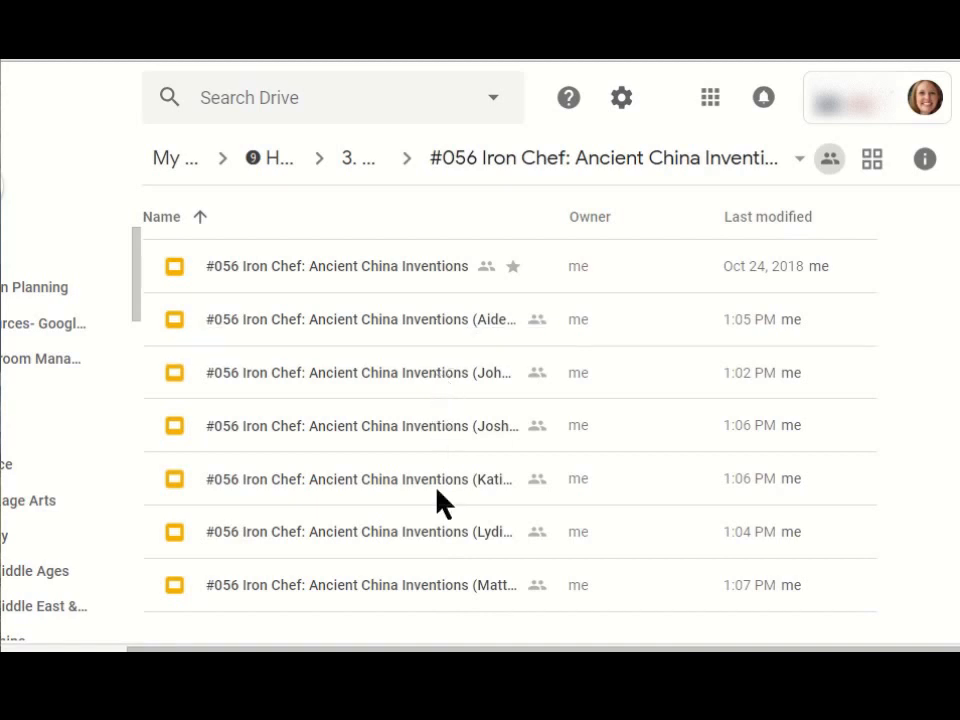
{"action": "mouse_move", "coordinate": [444, 584]}
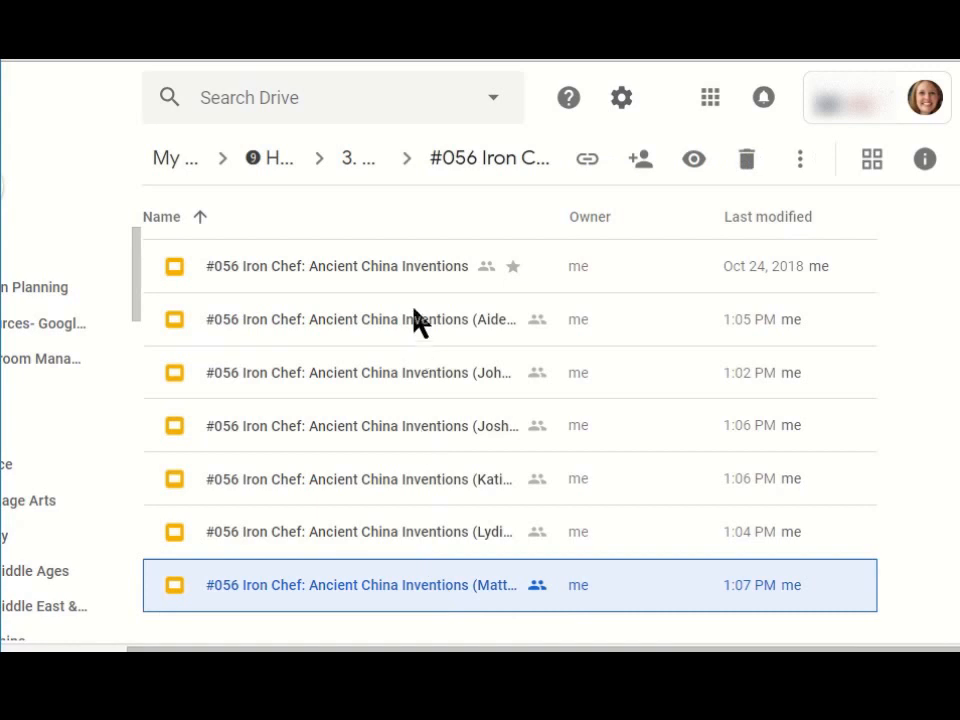
- Select the six student slide copies and start moving them, backing up to My Drive
{"action": "left_click", "coordinate": [358, 320]}
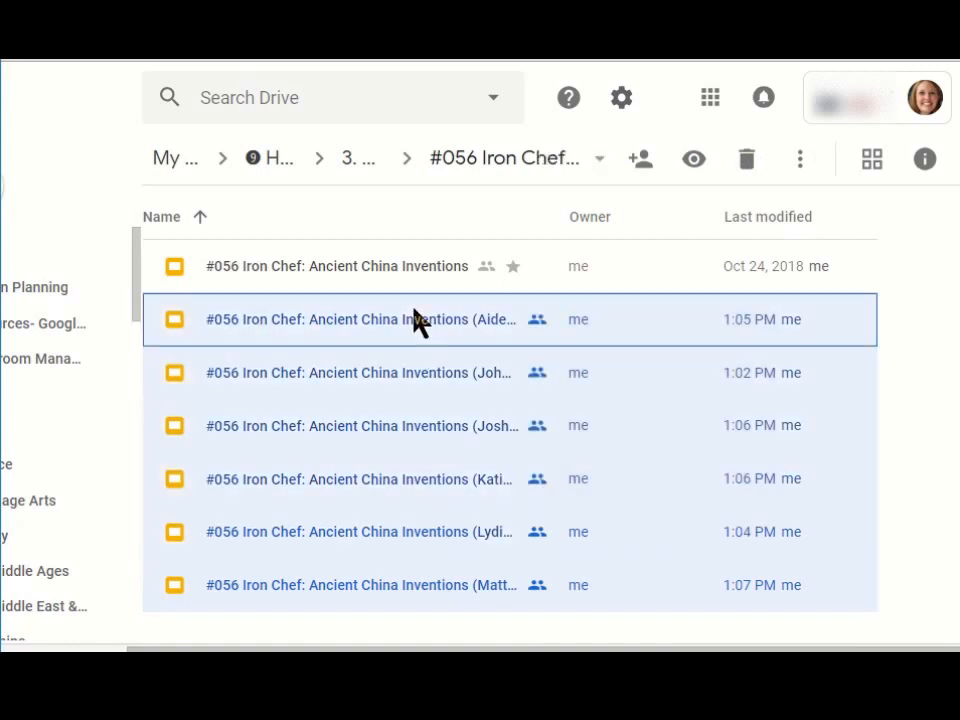
{"action": "mouse_move", "coordinate": [800, 160]}
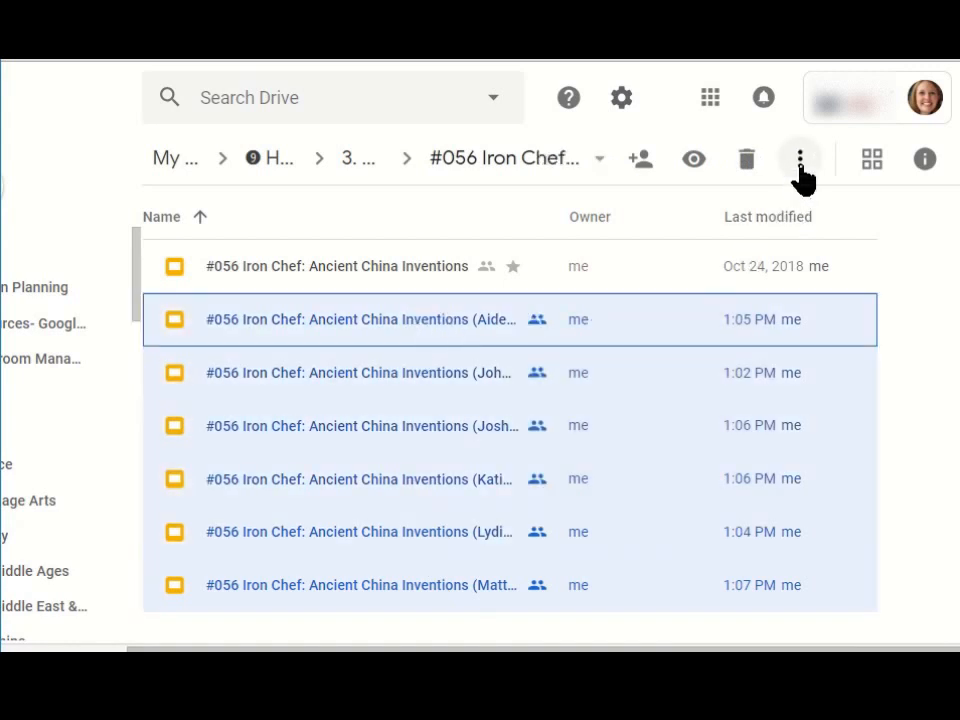
{"action": "left_click", "coordinate": [800, 158]}
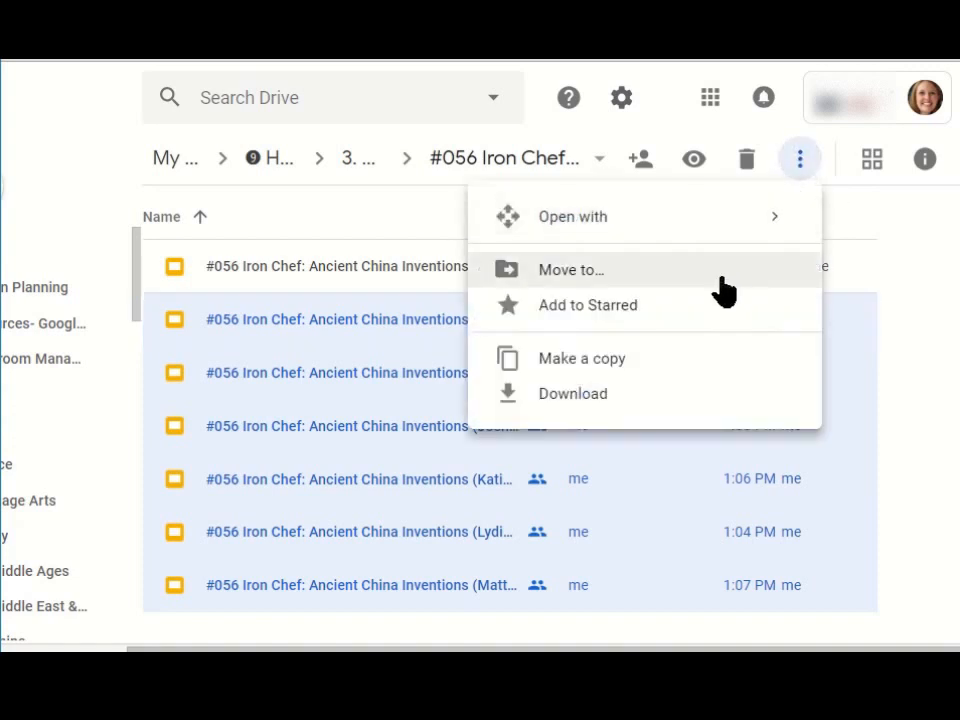
{"action": "left_click", "coordinate": [572, 268]}
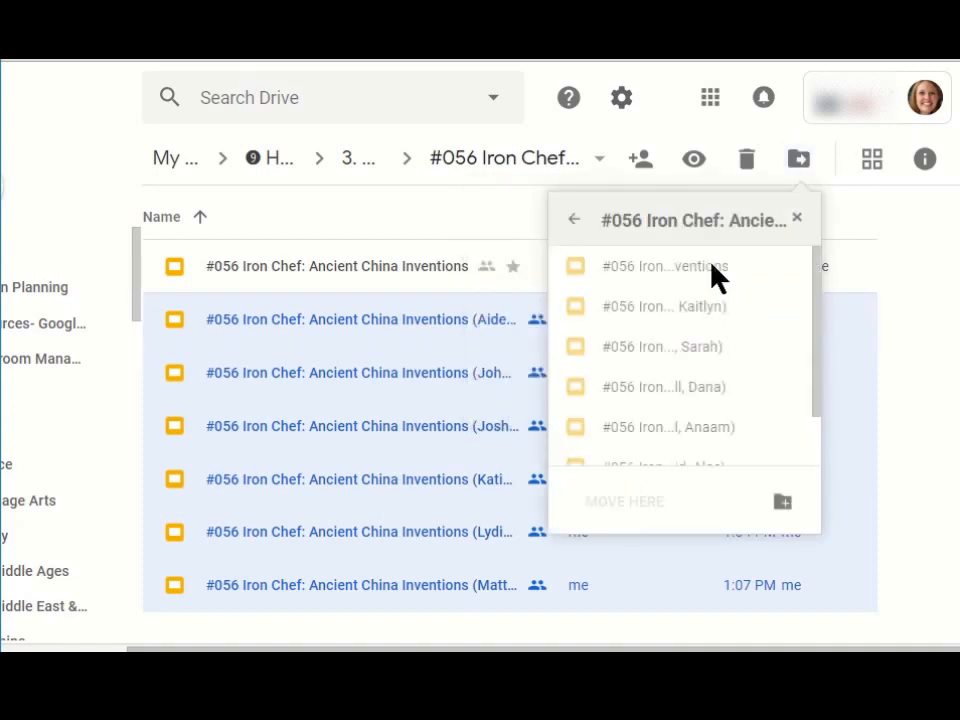
{"action": "left_click", "coordinate": [574, 218]}
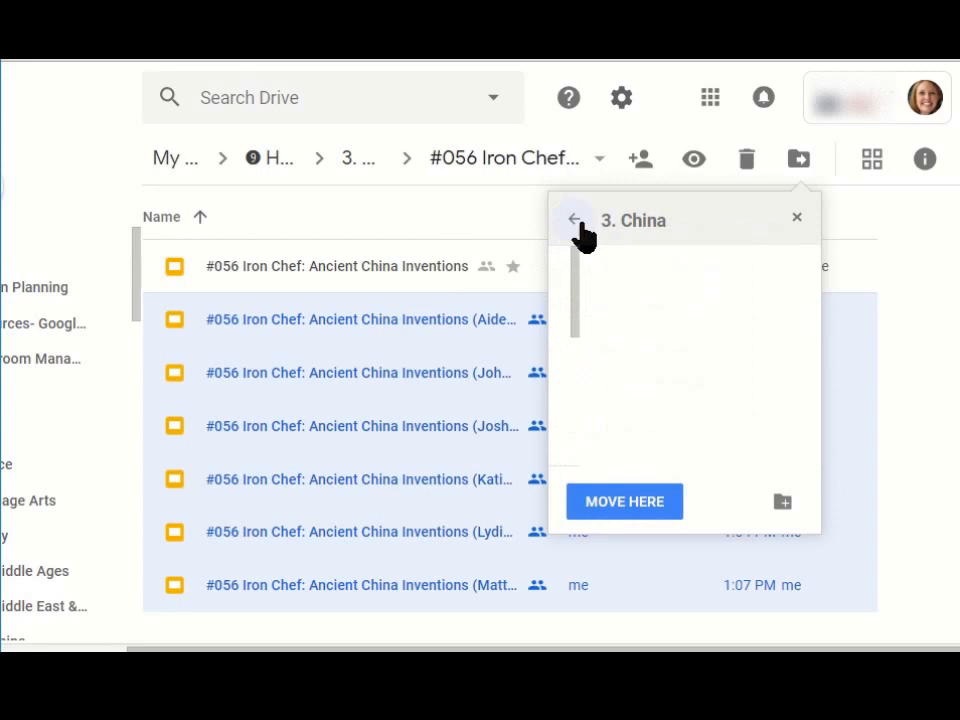
{"action": "left_click", "coordinate": [572, 218]}
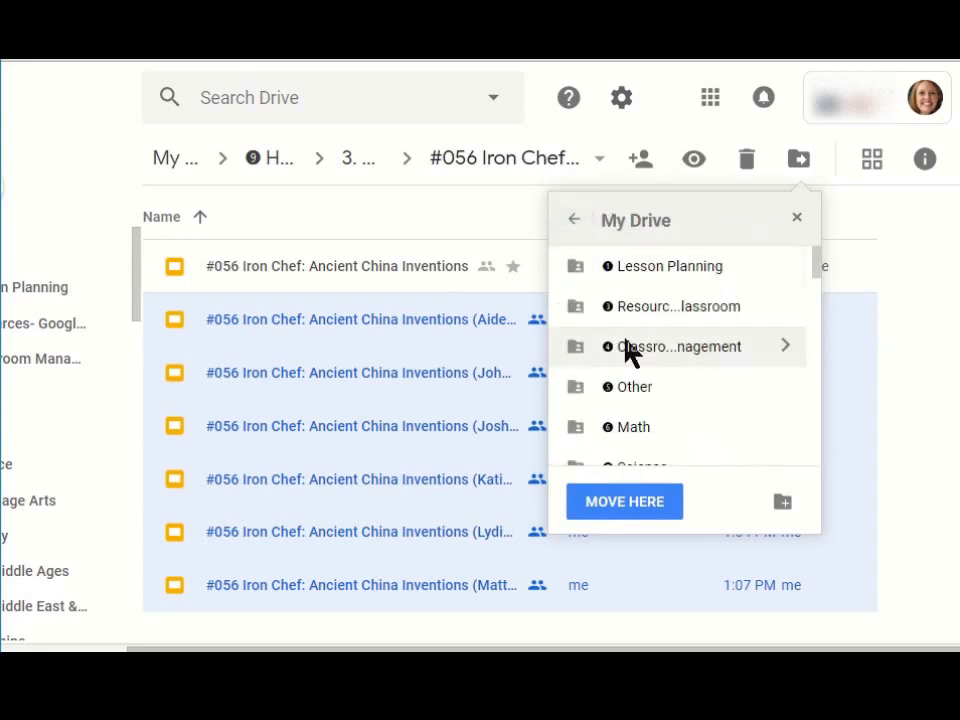
- Move the copies into Classroom > Pierce (4th Grade) > #056 Iron Chef folder, accepting the sharing change
{"action": "scroll", "scroll_direction": "down", "scroll_amount": 3}
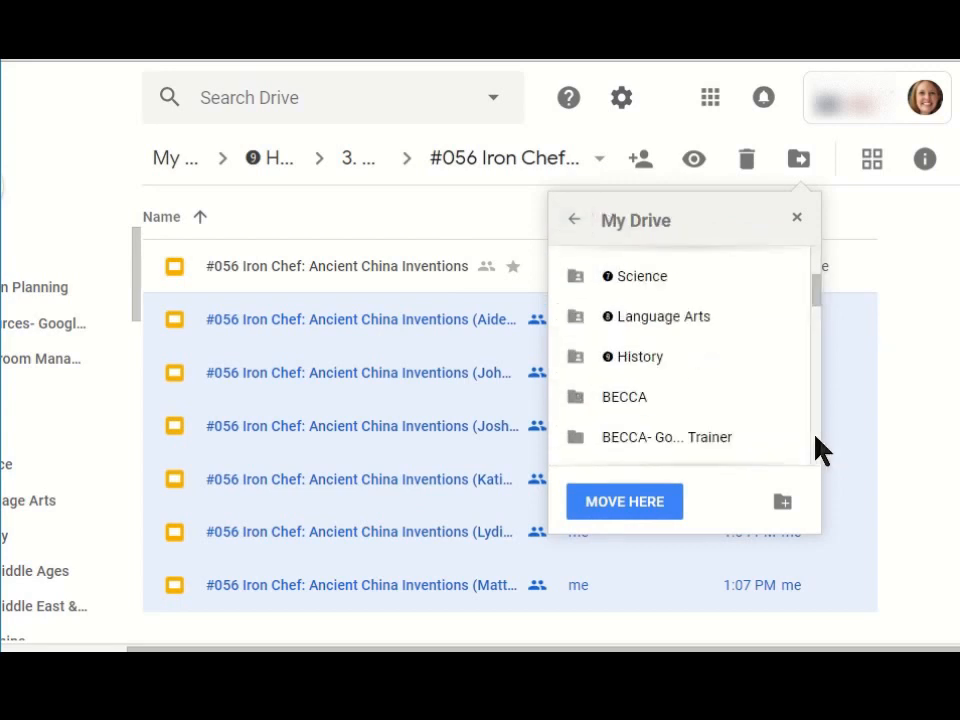
{"action": "scroll", "scroll_direction": "down", "scroll_amount": 3}
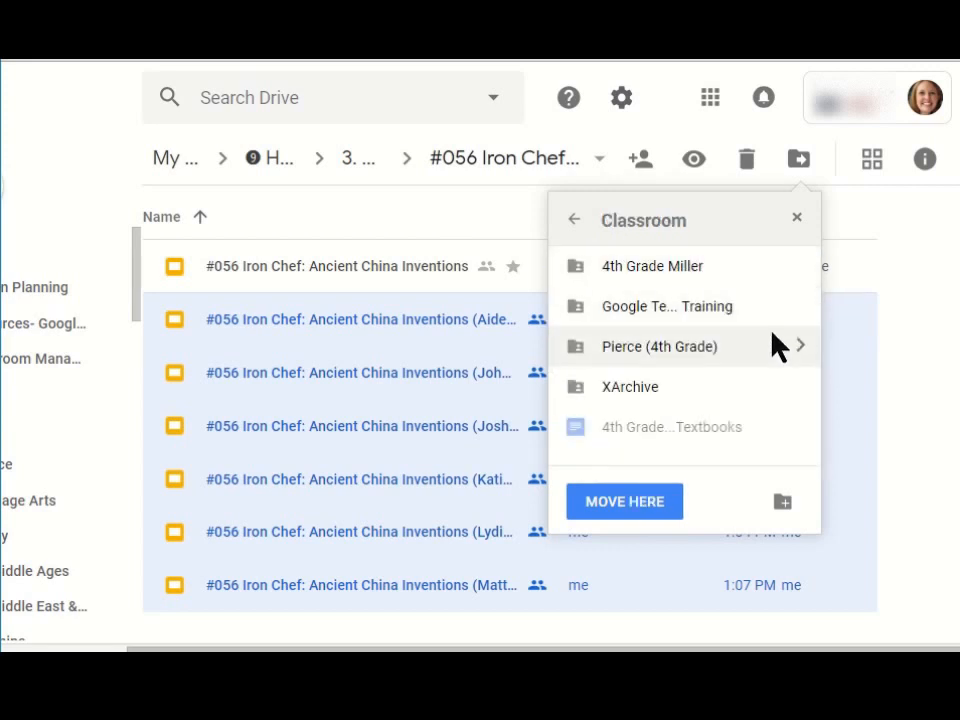
{"action": "left_click", "coordinate": [660, 346]}
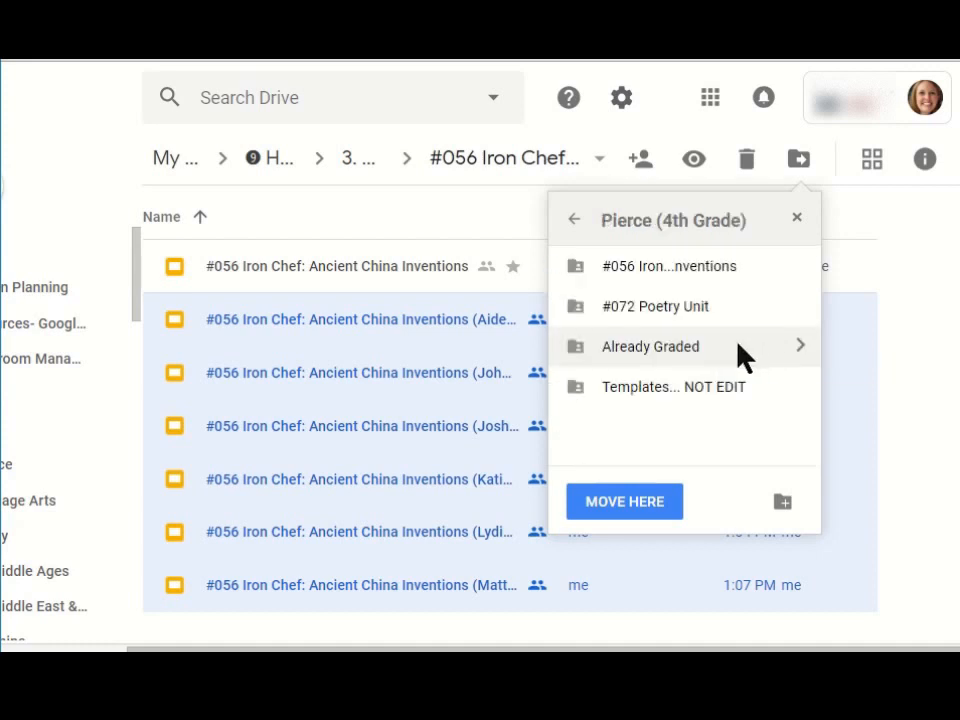
{"action": "left_click", "coordinate": [668, 266]}
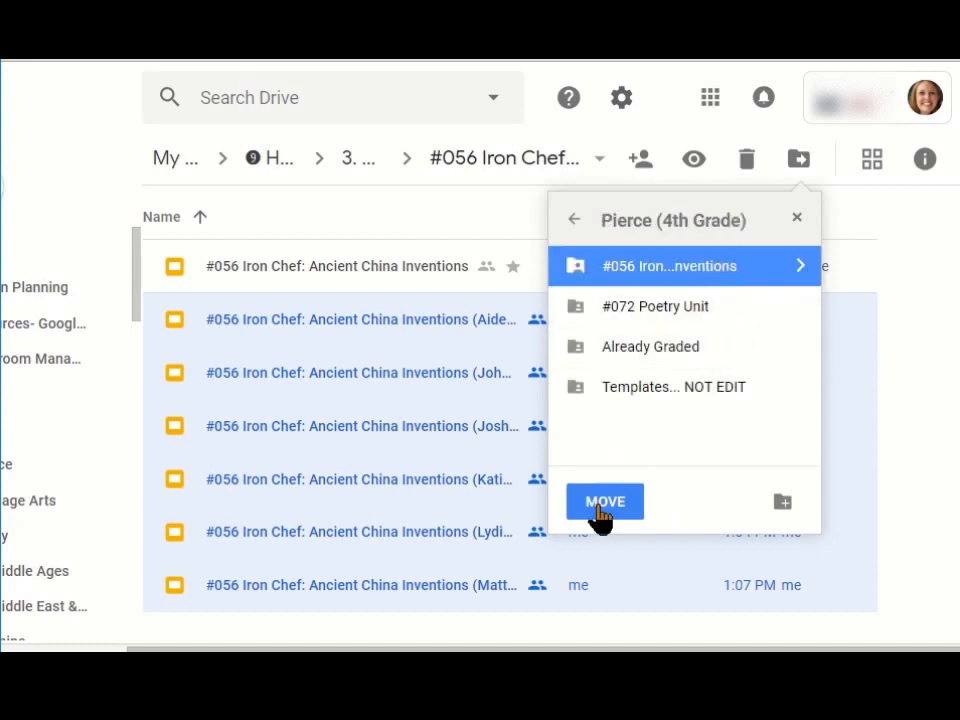
{"action": "left_click", "coordinate": [604, 500]}
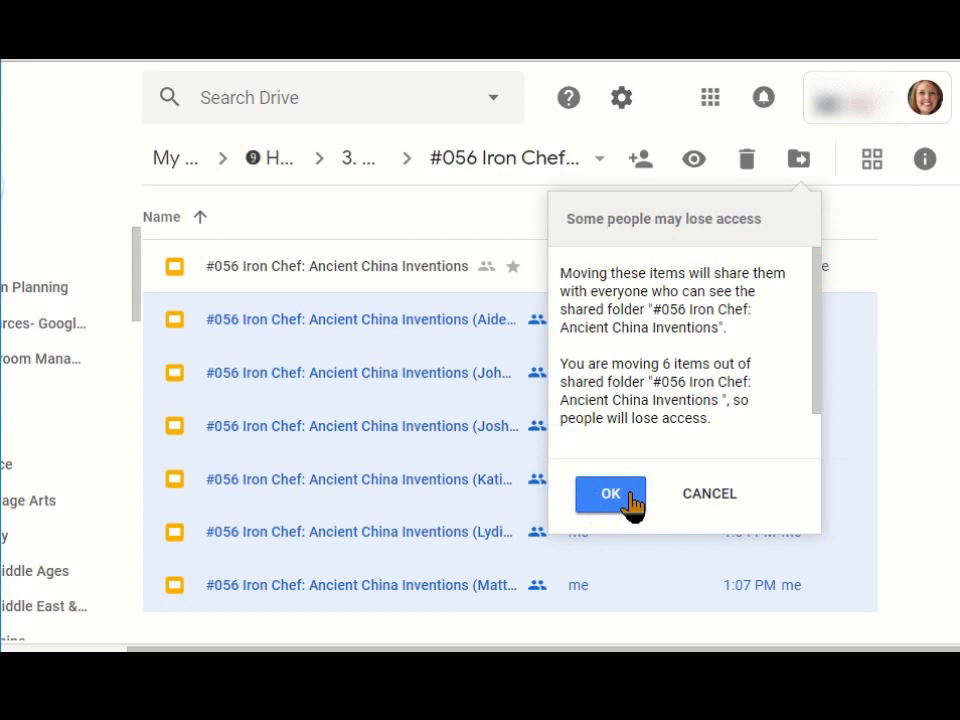
{"action": "left_click", "coordinate": [610, 494]}
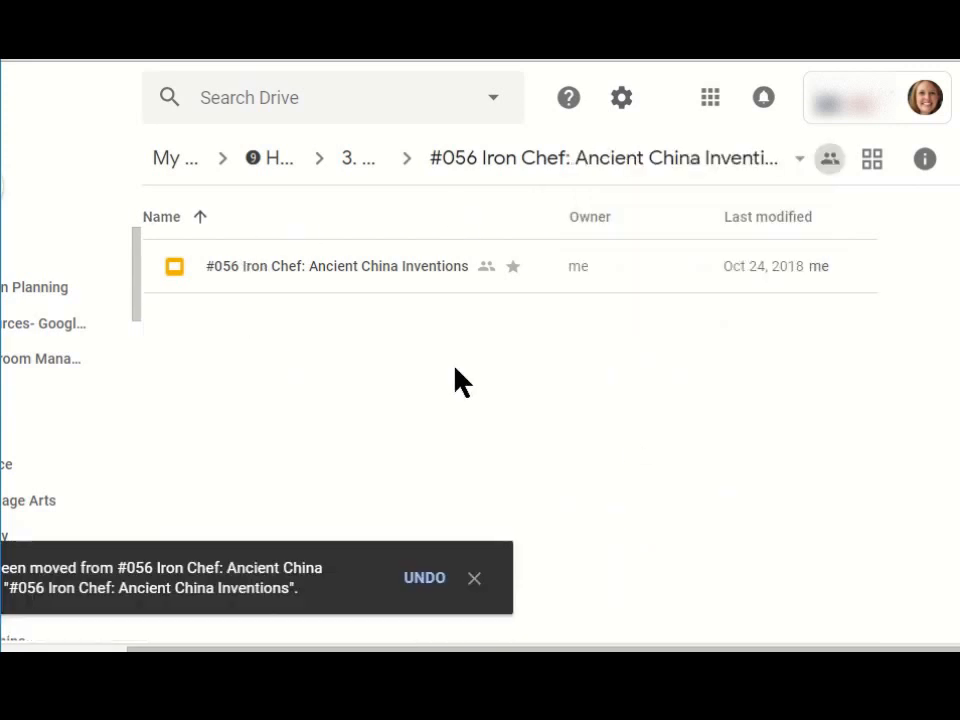
{"action": "mouse_move", "coordinate": [496, 400]}
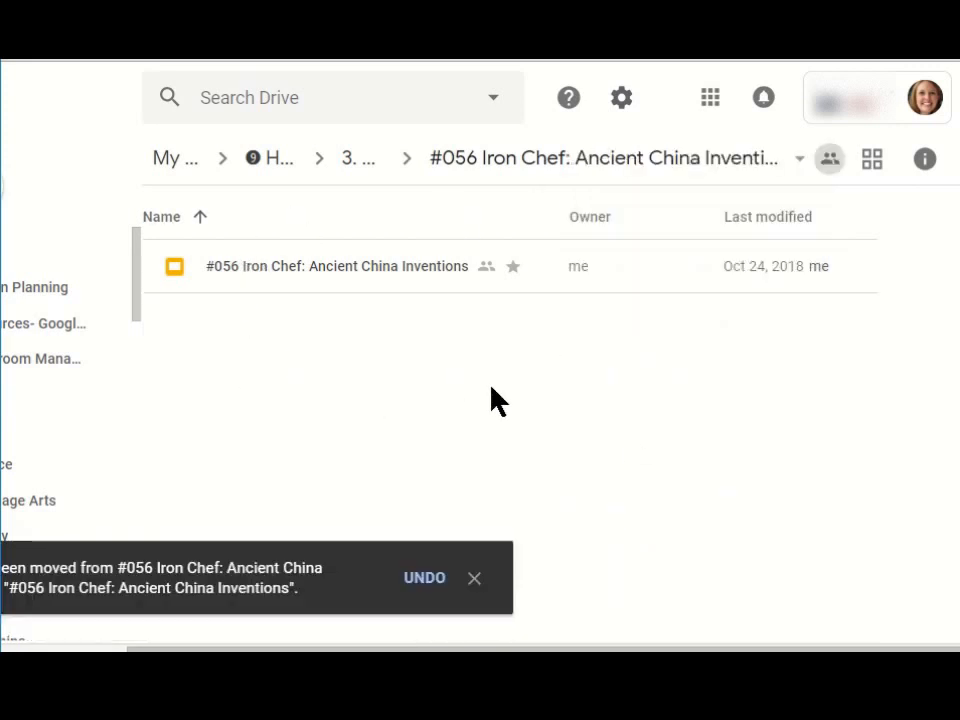